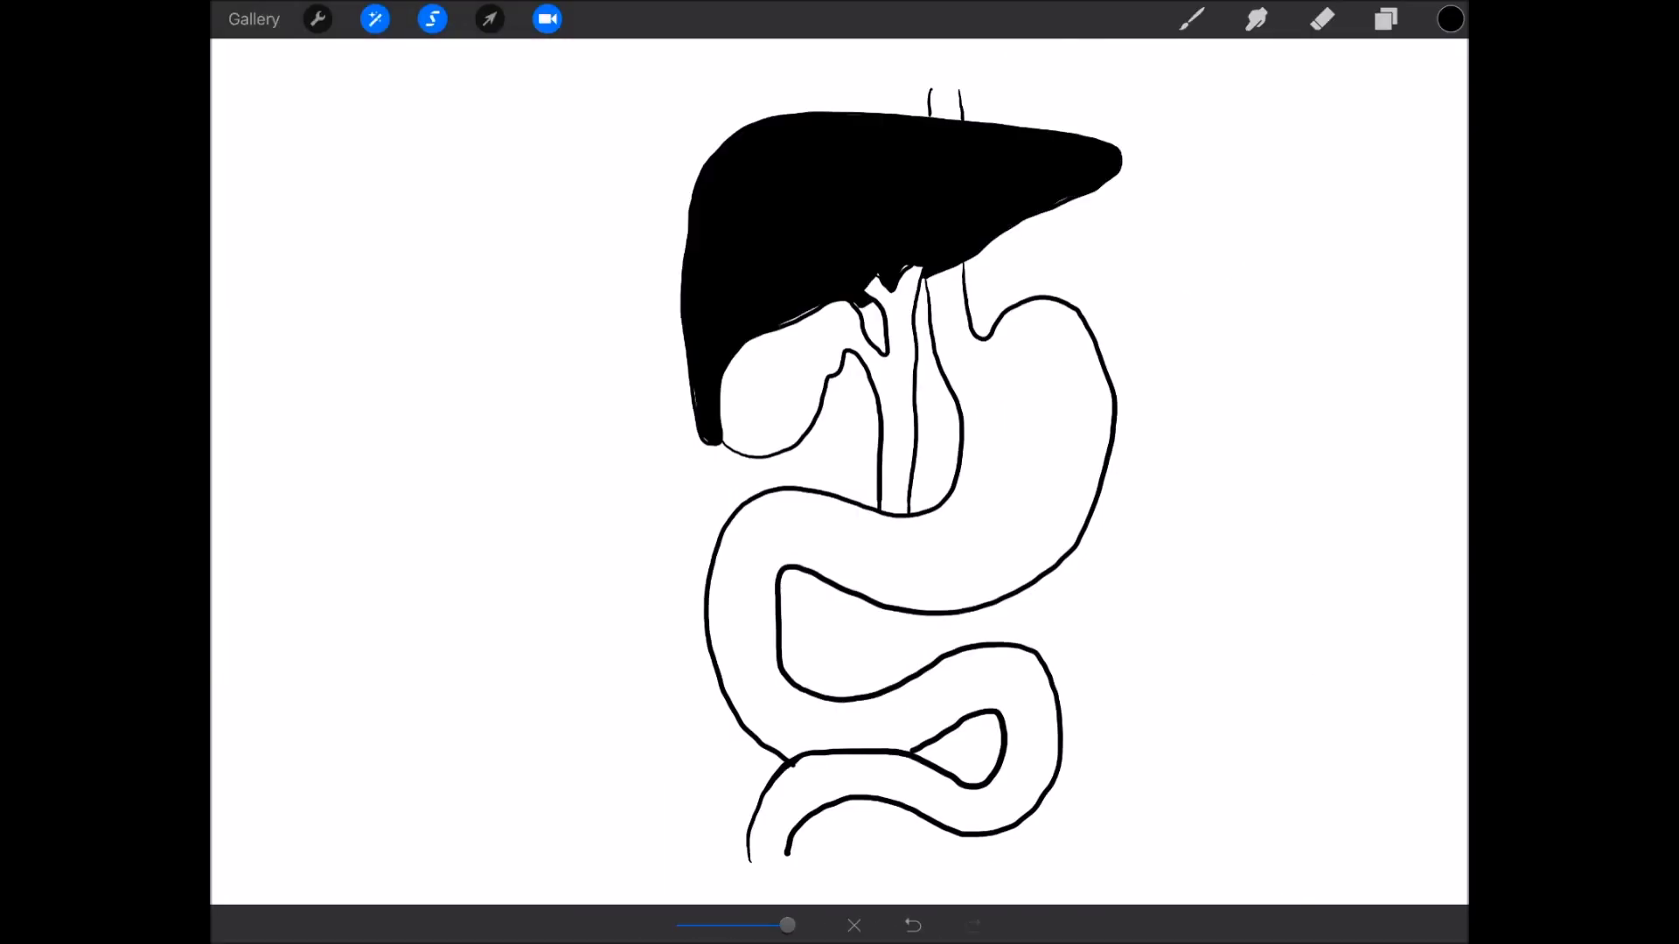
# Finish colouring the digestive-system organs and move to a blank canvas.
pyautogui.click(374, 19)
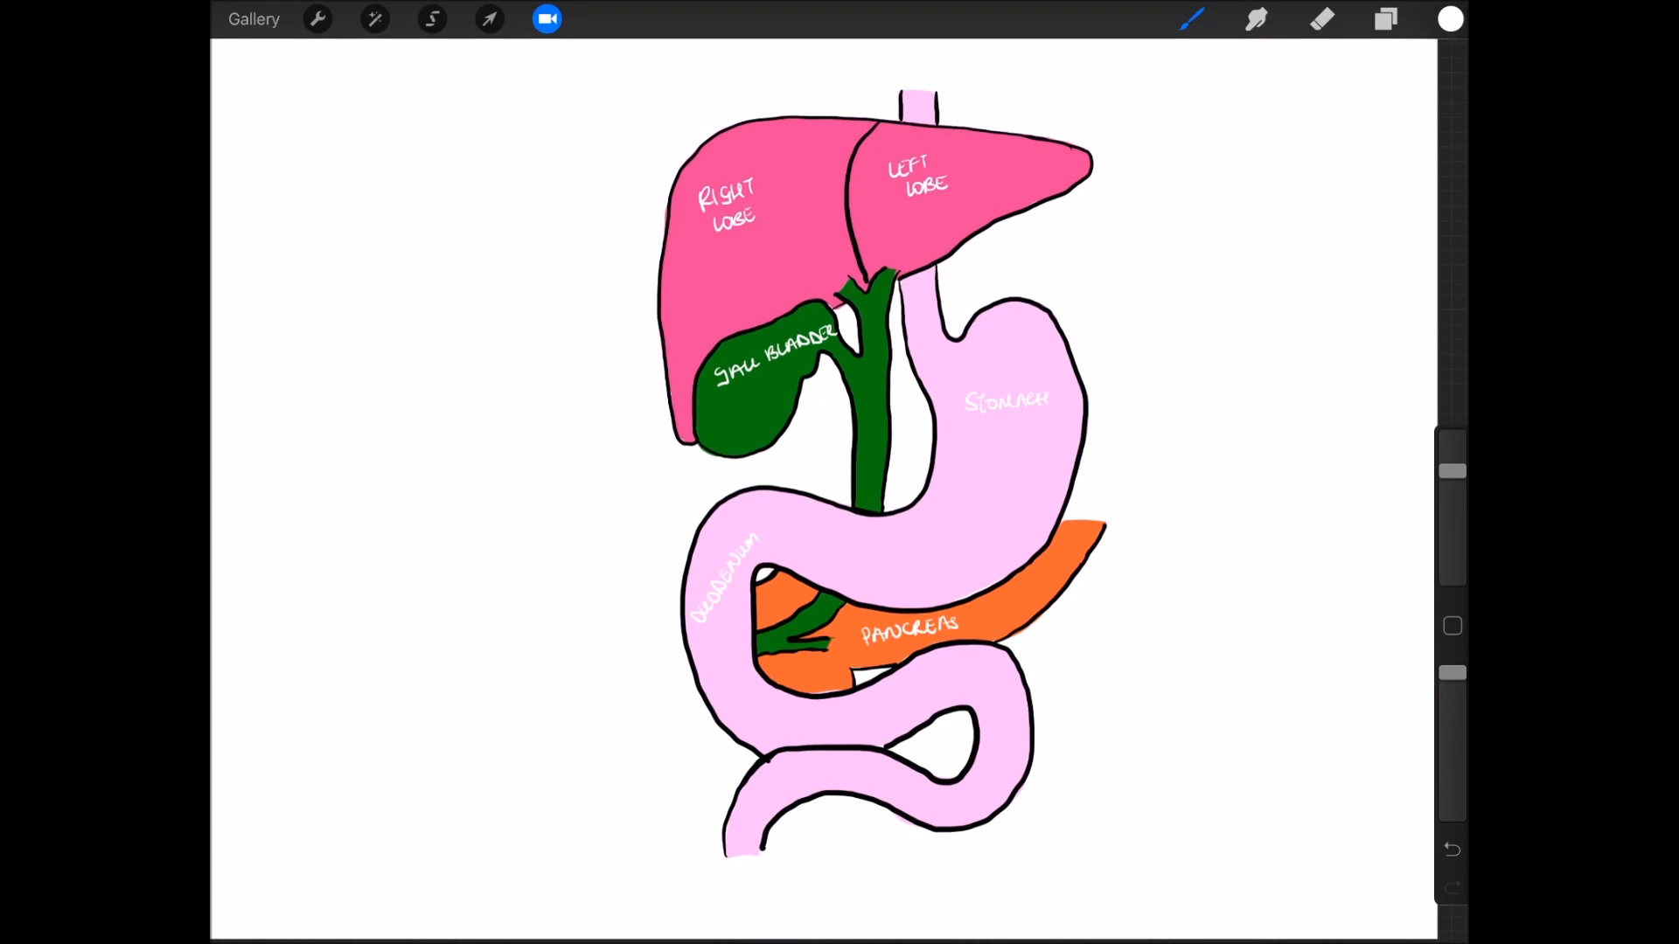
pyautogui.click(1384, 20)
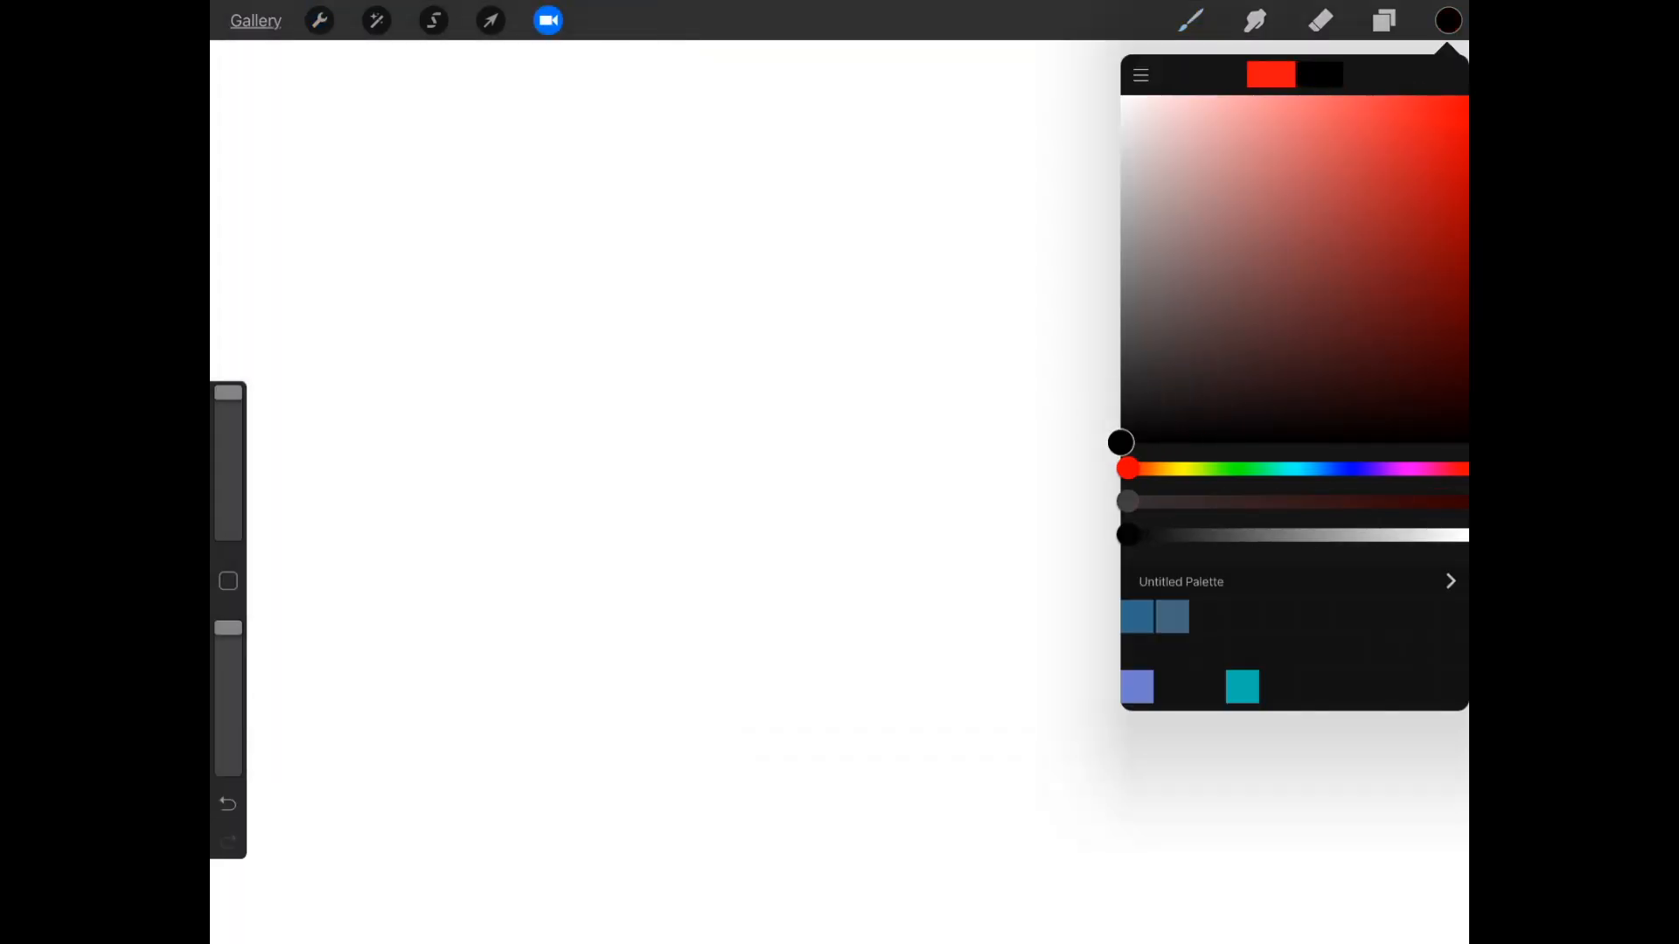
# Draw a black-outlined circle with QuickShape and fill it solid red using ColorDrop.
pyautogui.click(1189, 21)
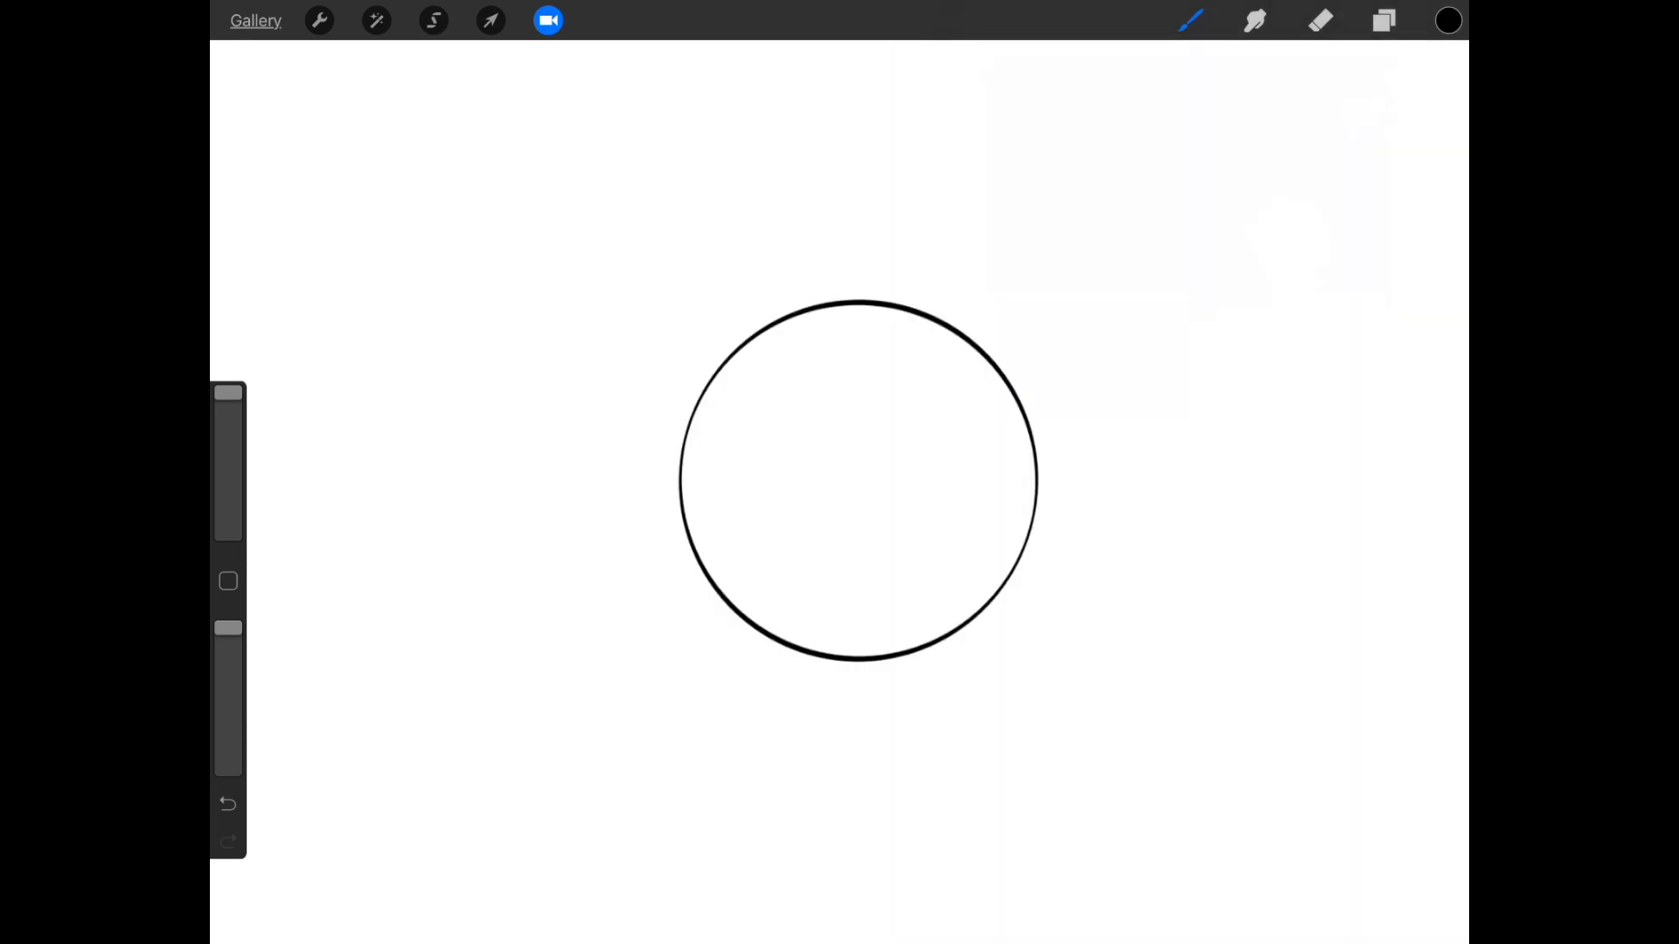
pyautogui.click(1448, 20)
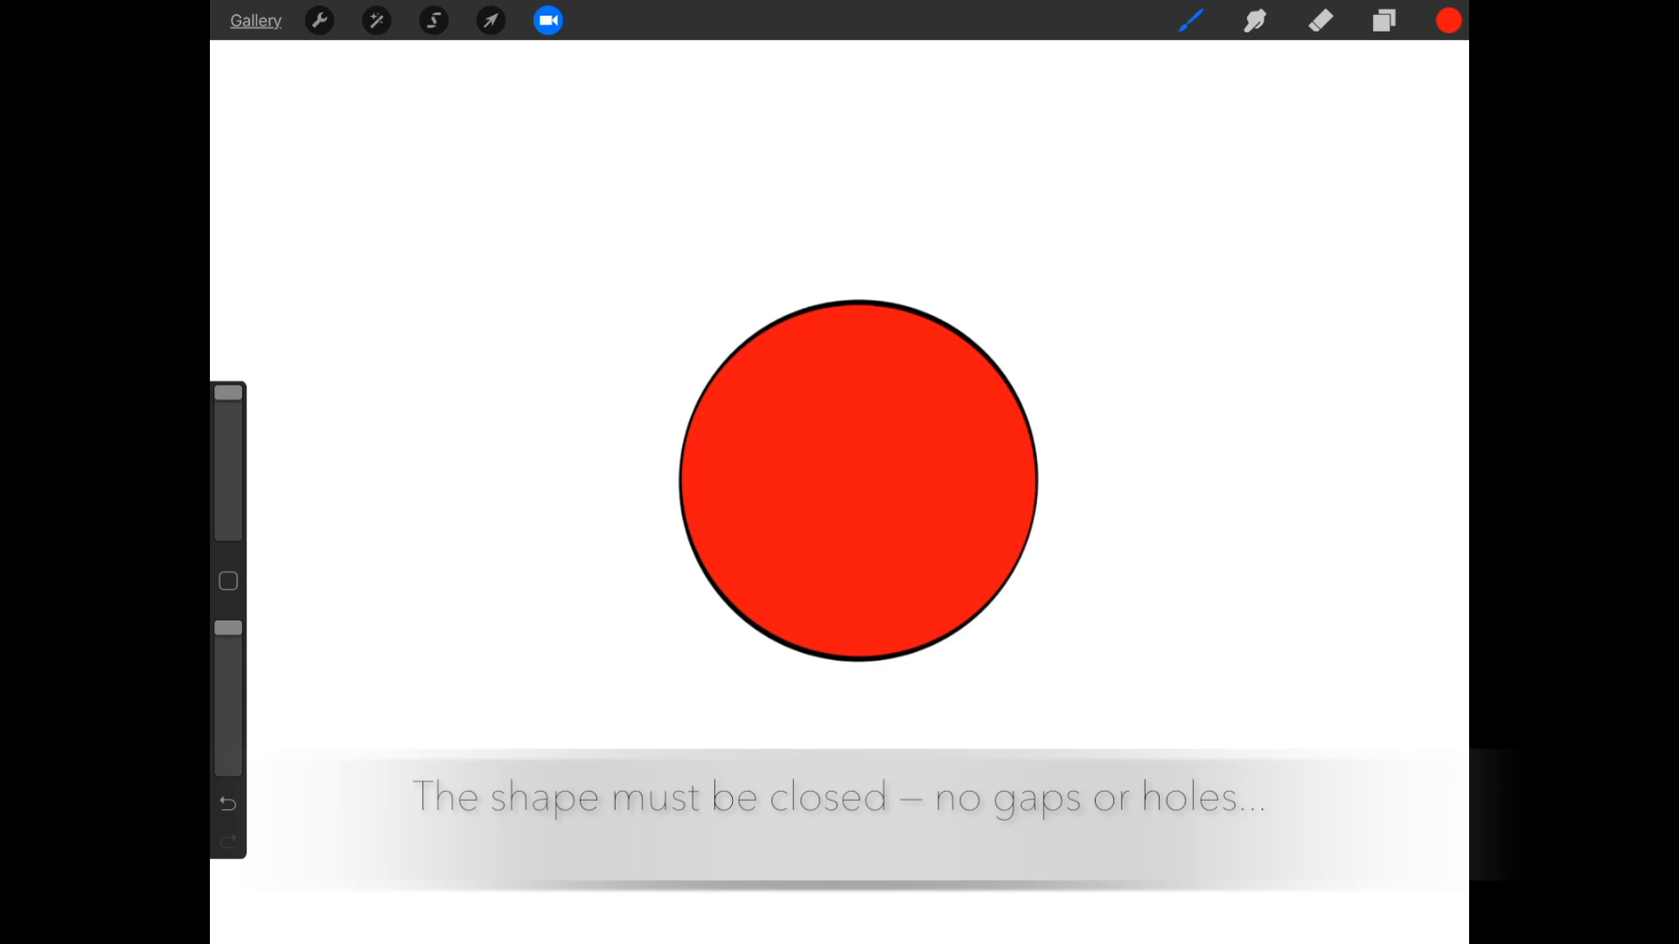
pyautogui.click(1448, 21)
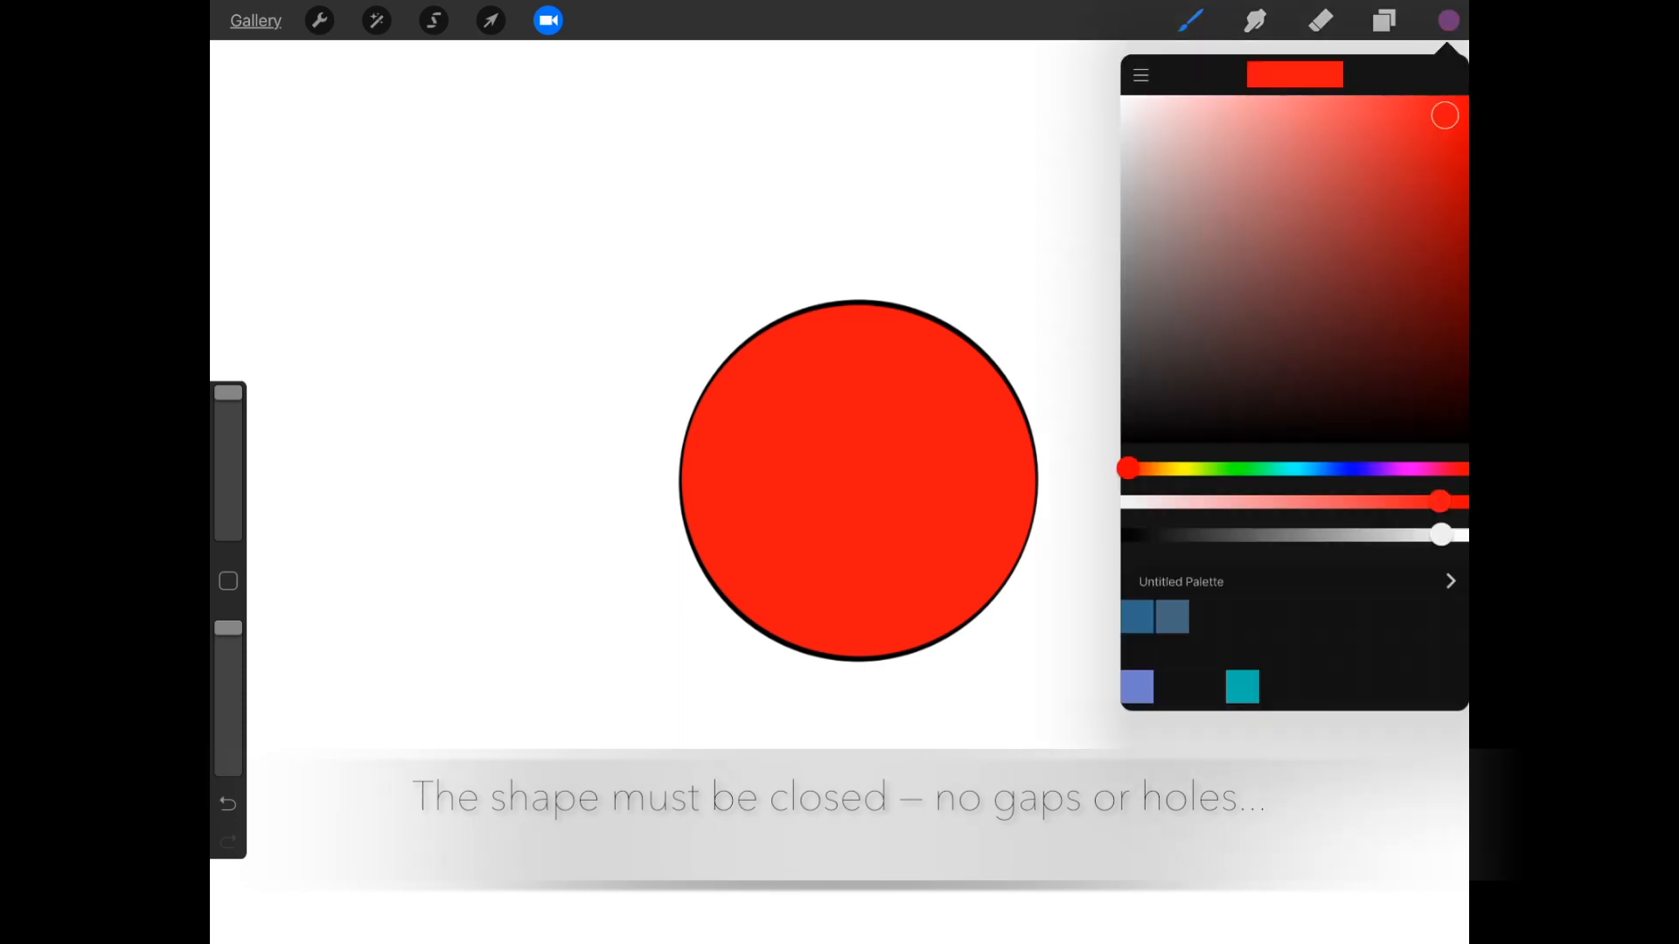
# Draw a second outlined circle to the right and fill it light blue.
pyautogui.click(1186, 19)
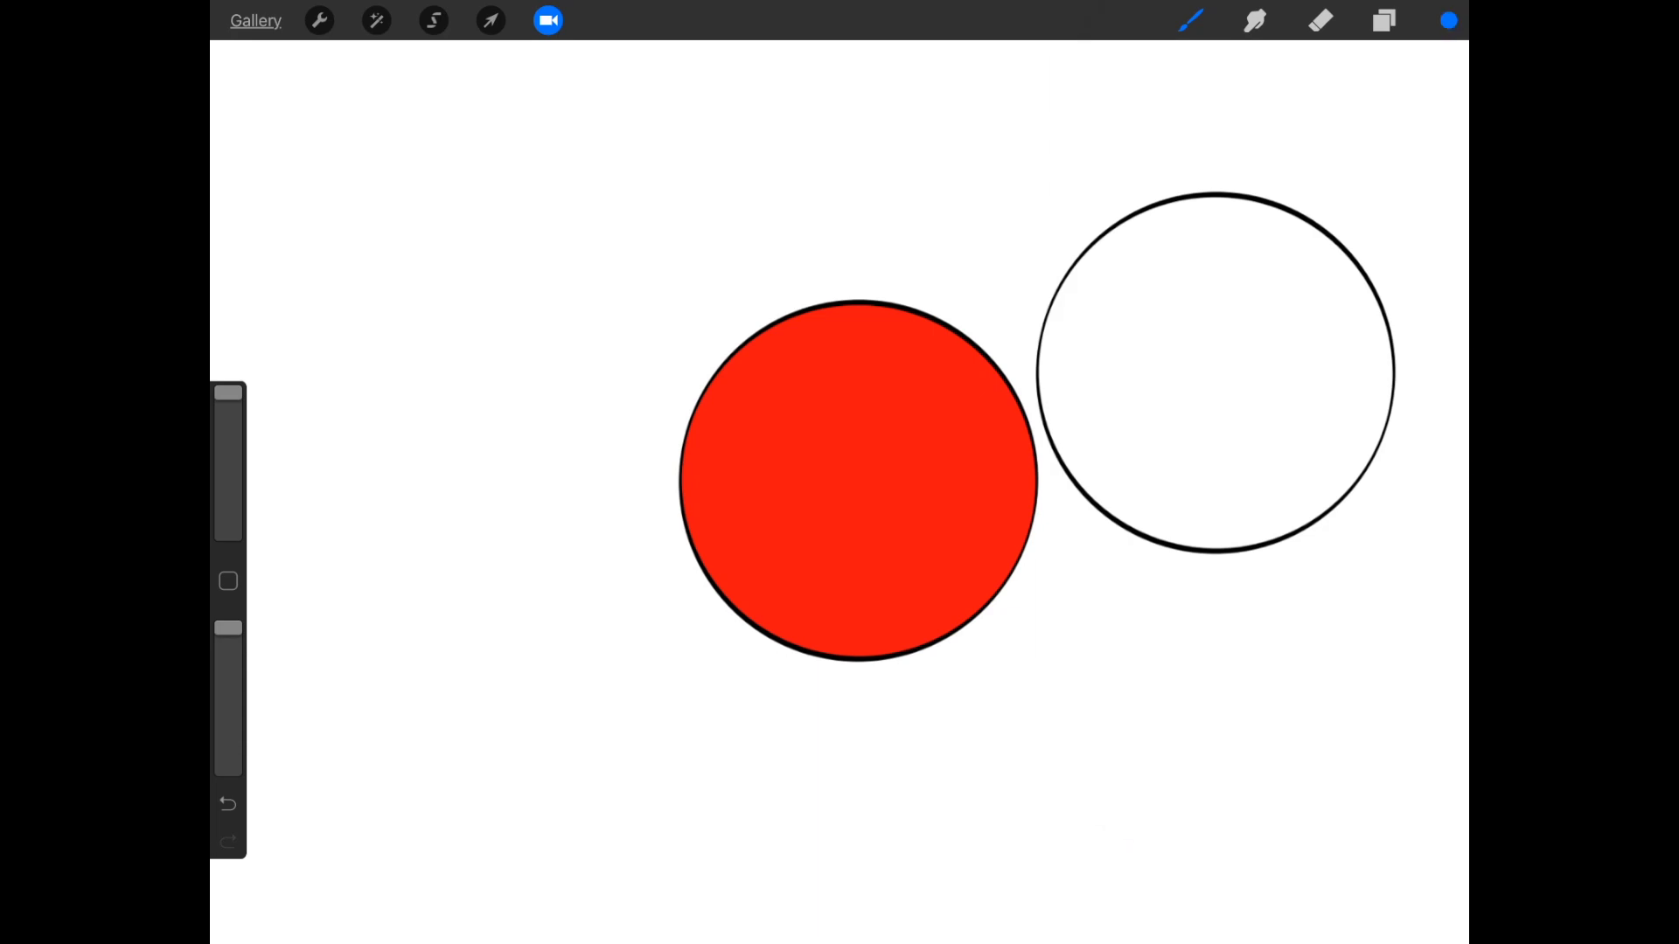
pyautogui.click(1448, 20)
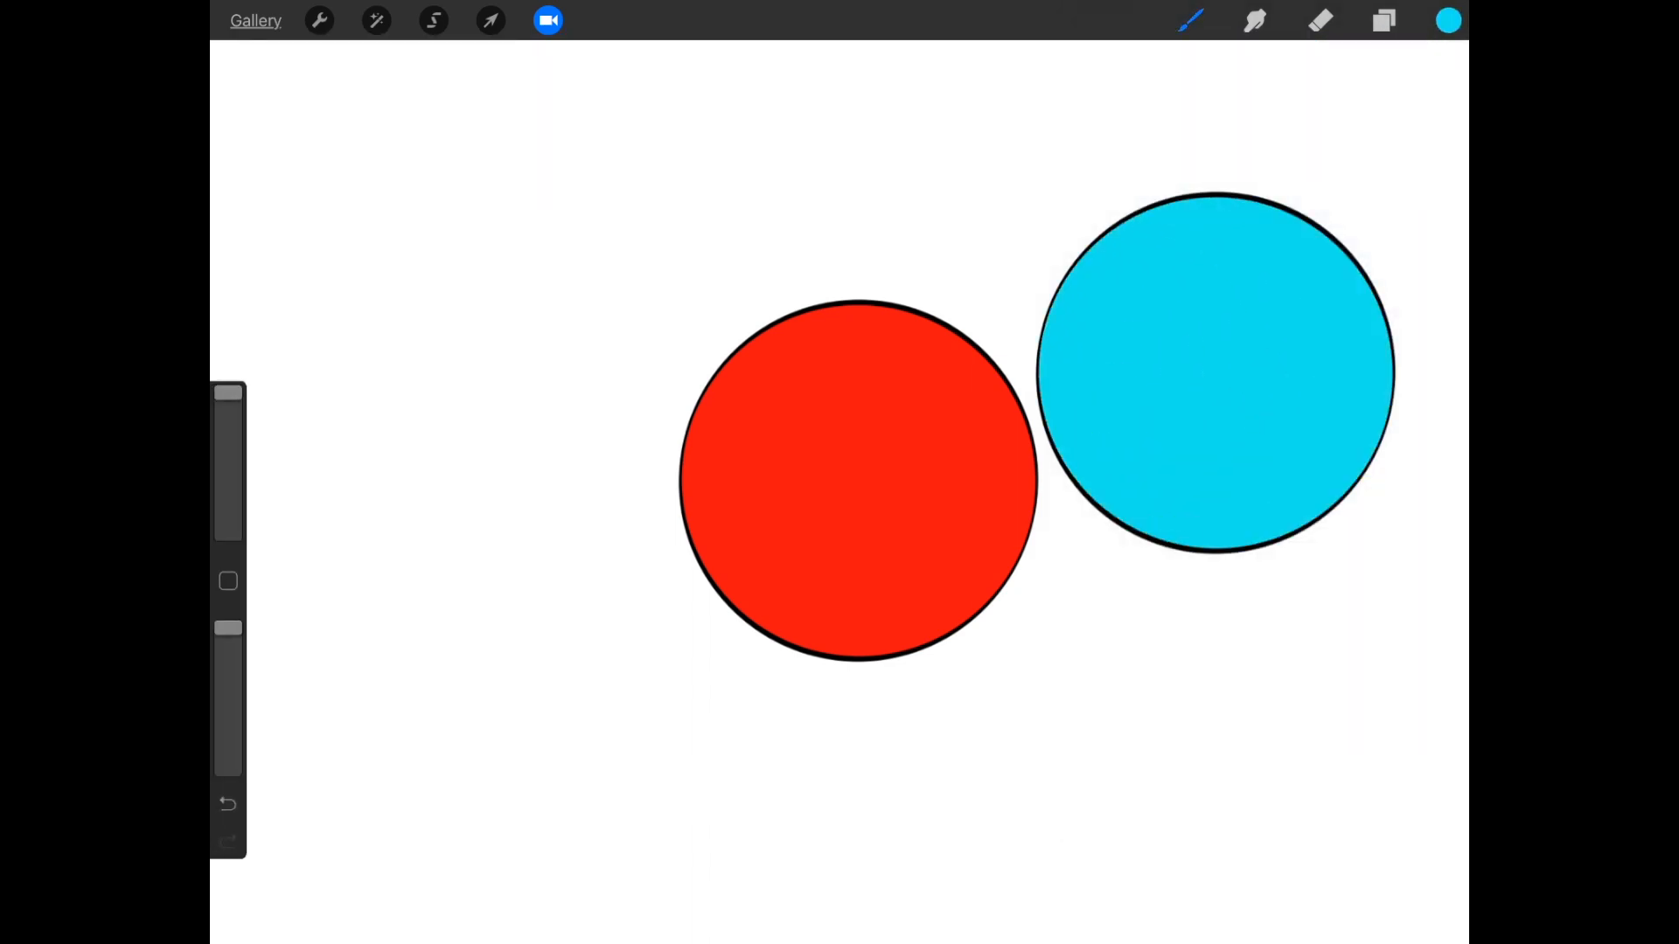
pyautogui.click(1448, 21)
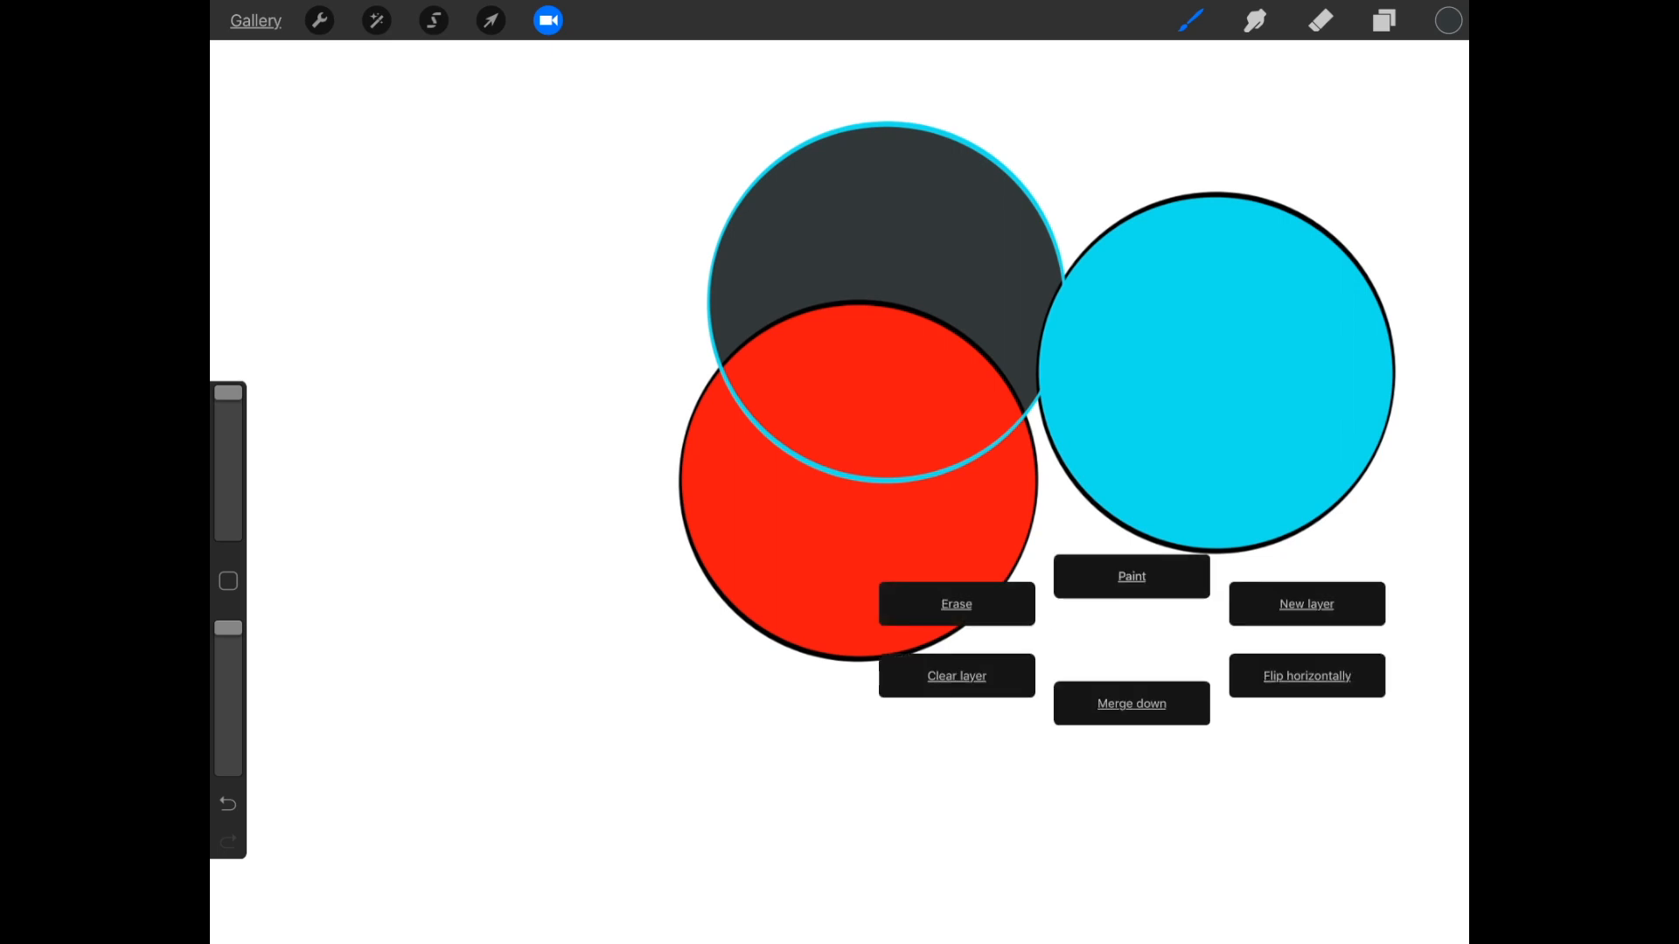
# Clear the layer, then draw three overlapping black-outlined circles with QuickShape.
pyautogui.click(957, 675)
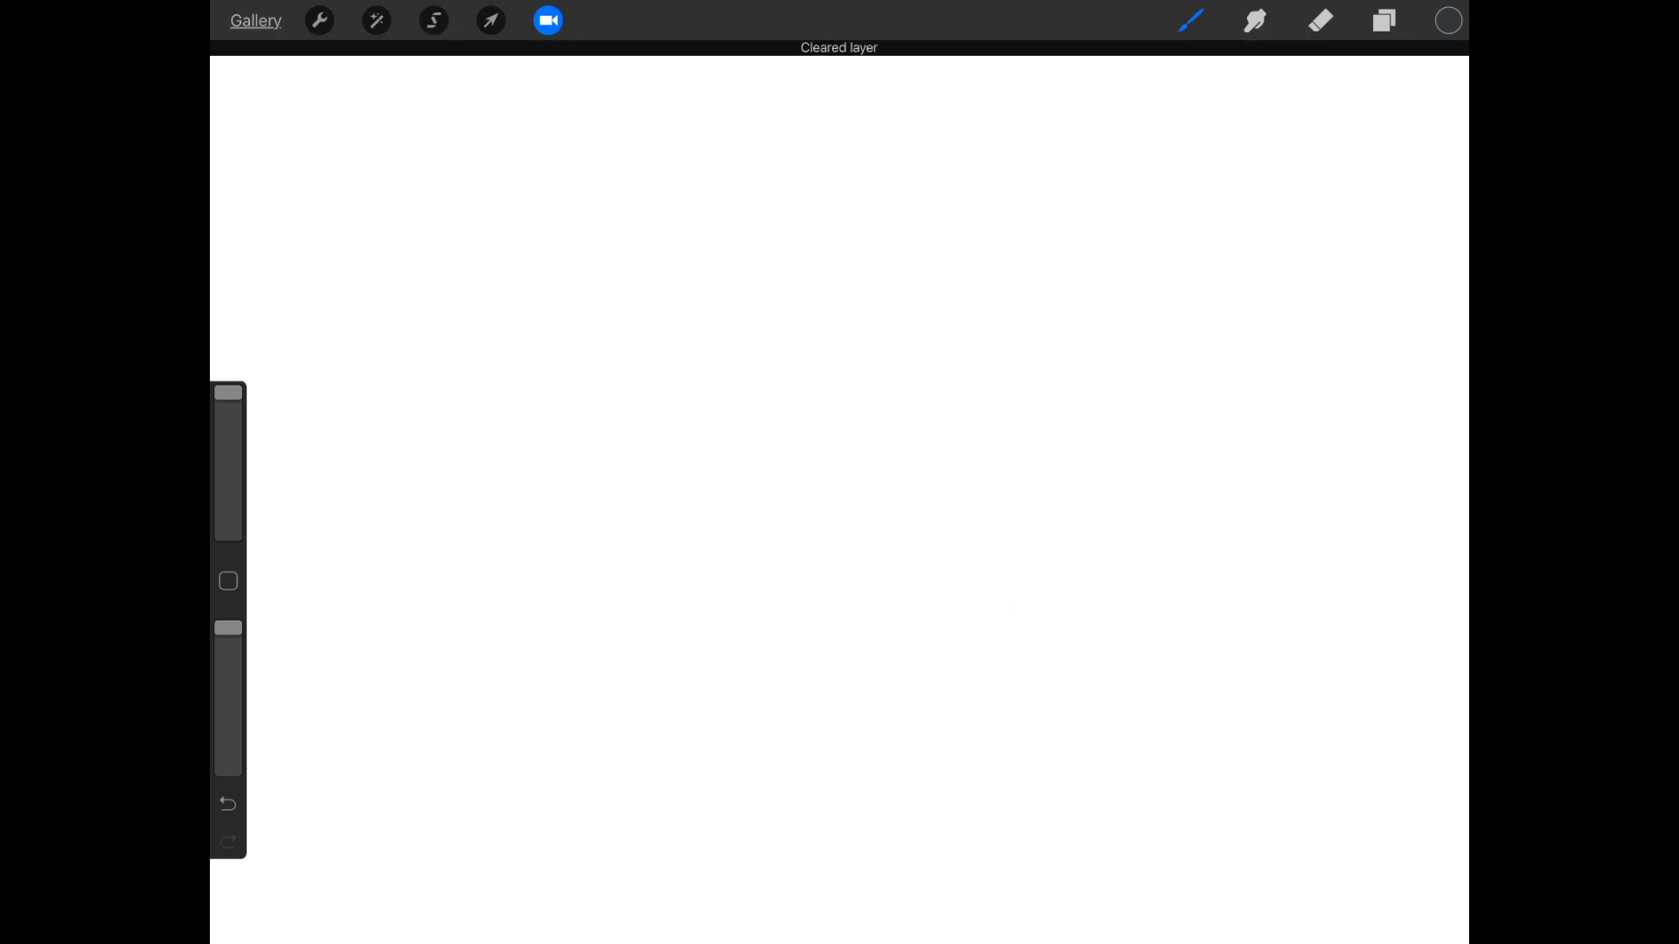
pyautogui.click(1189, 23)
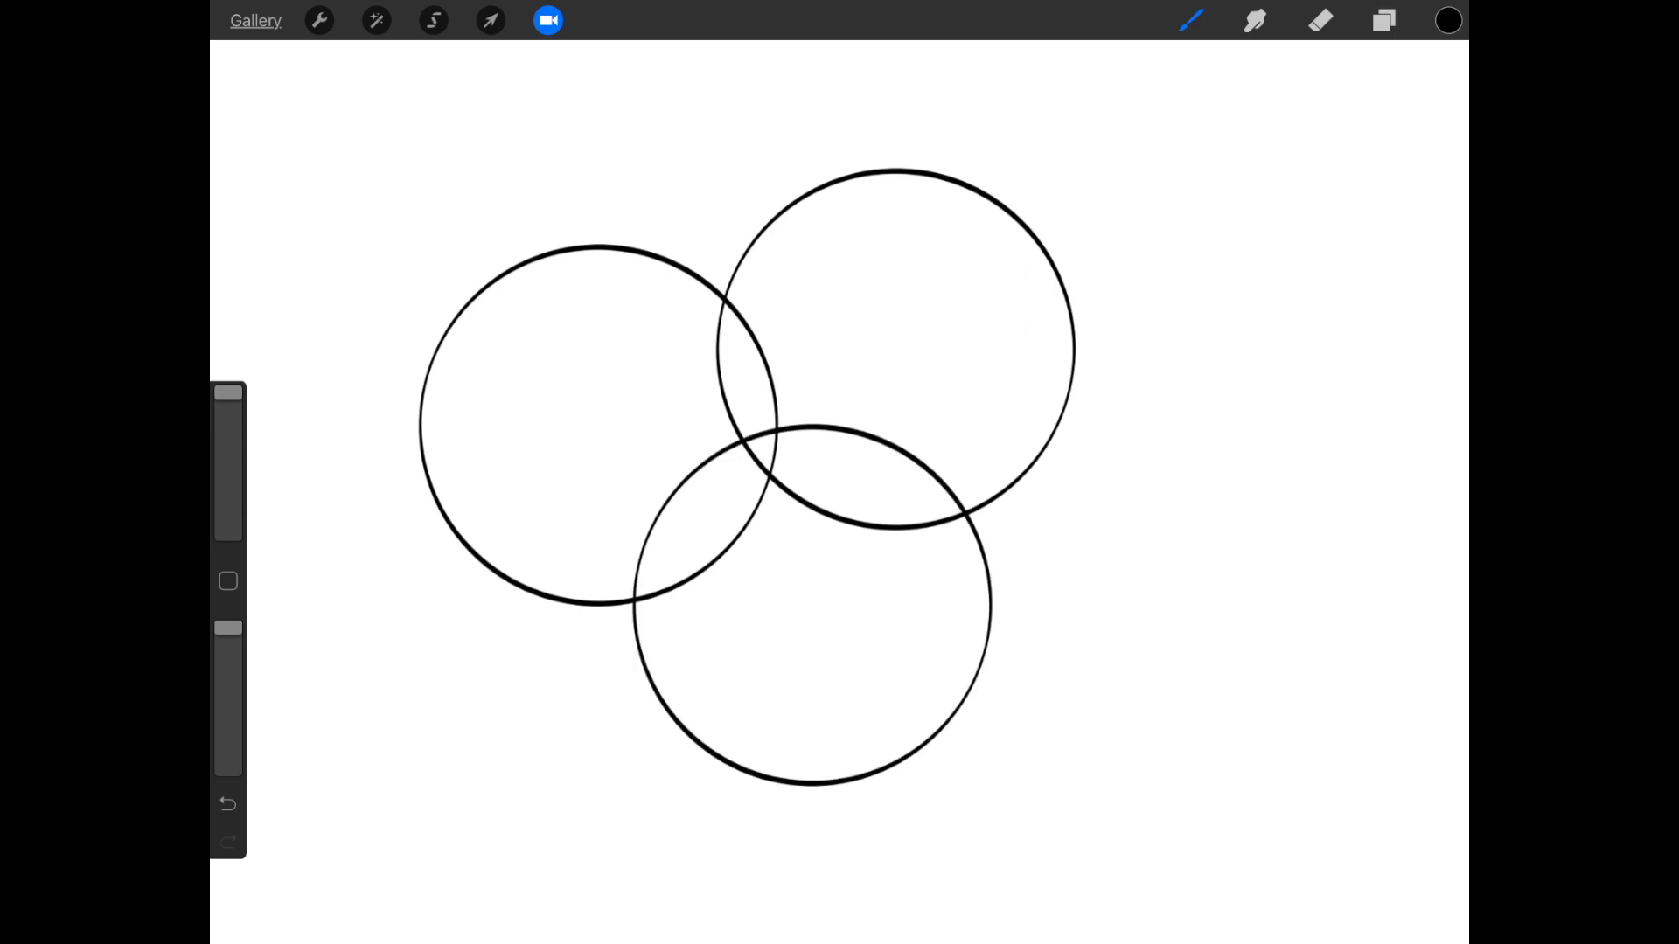
pyautogui.click(1382, 21)
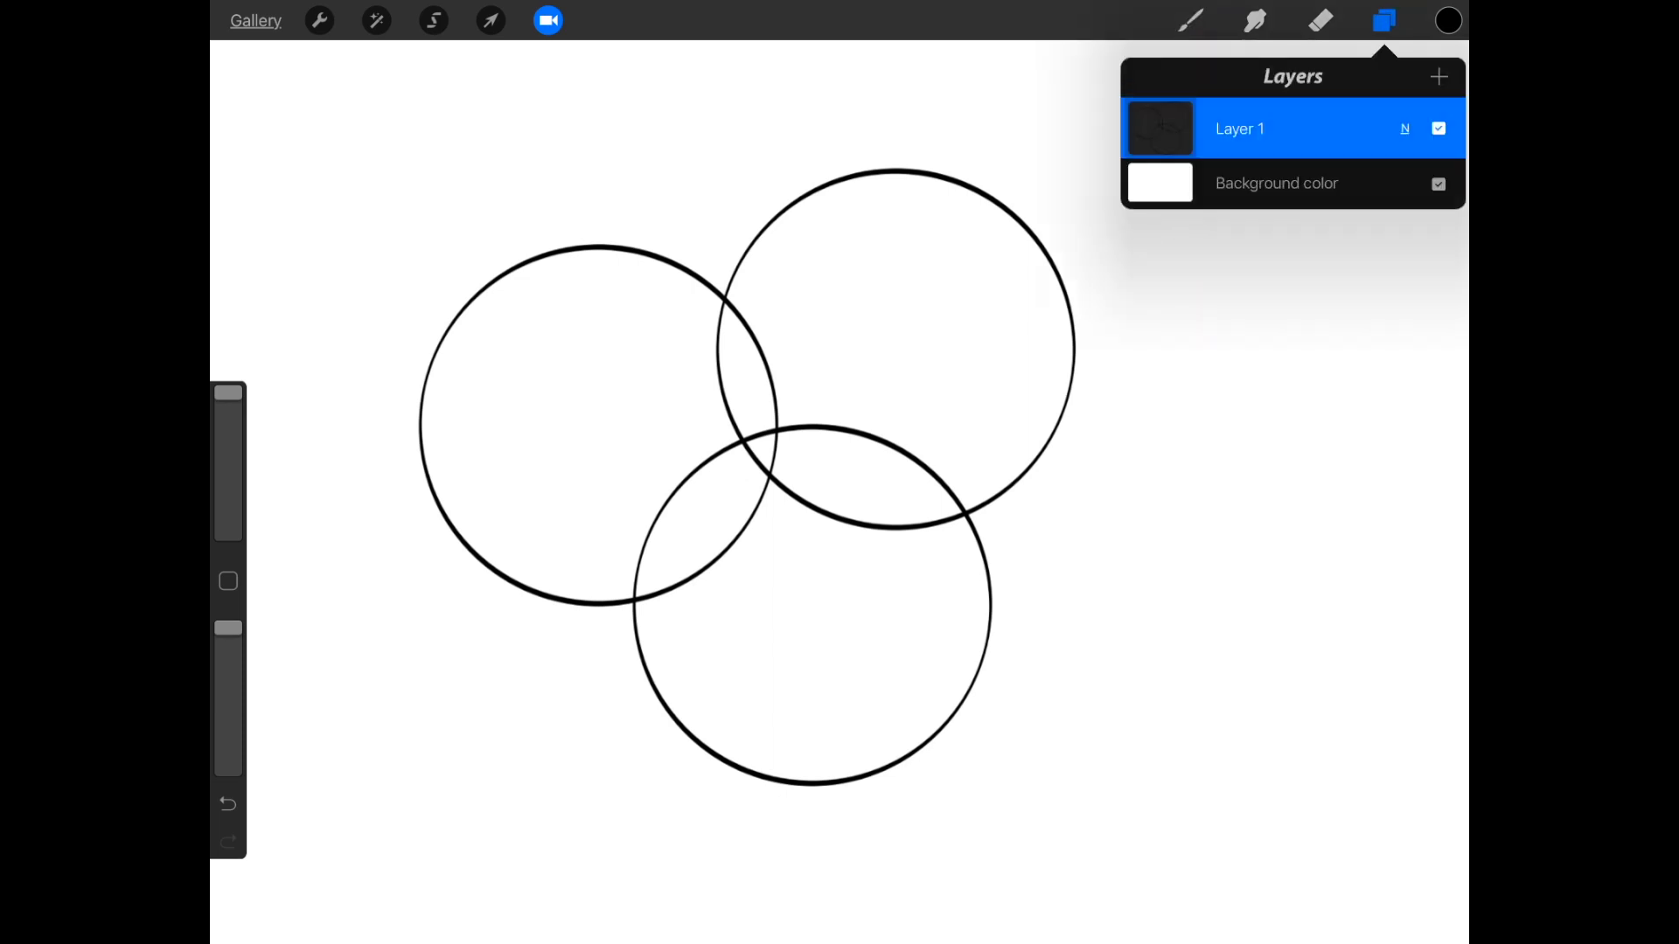
# Rename Layer 1 to 'Line art' and mark it as the reference layer.
pyautogui.click(1240, 127)
pyautogui.write('Line art')
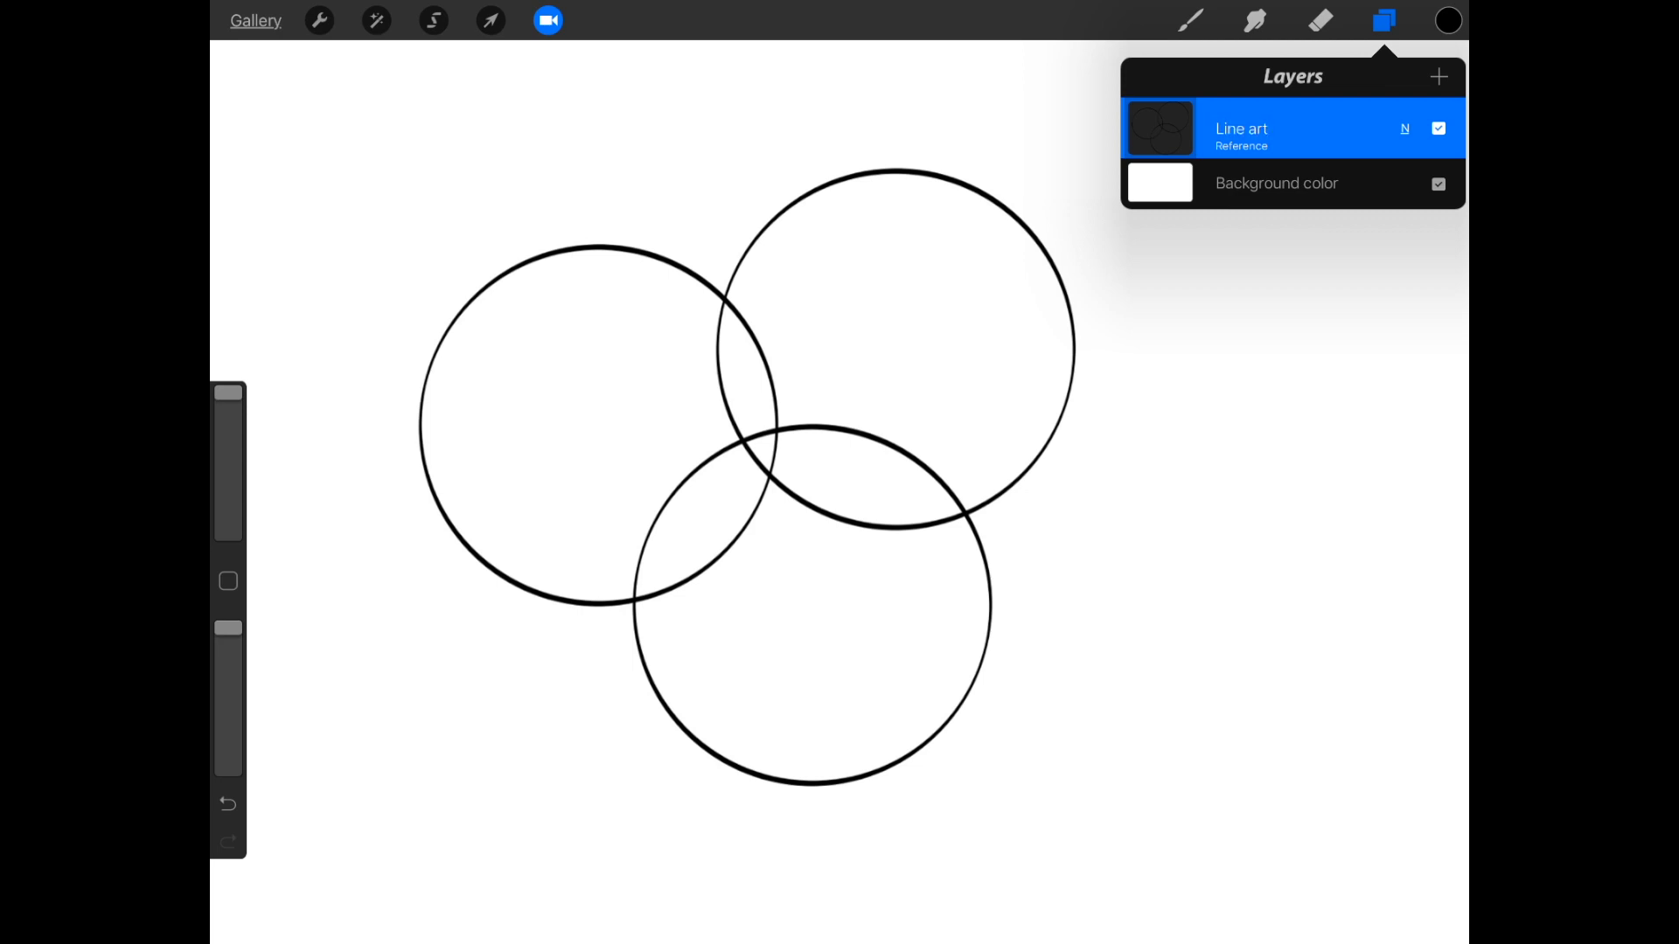
pyautogui.click(1382, 19)
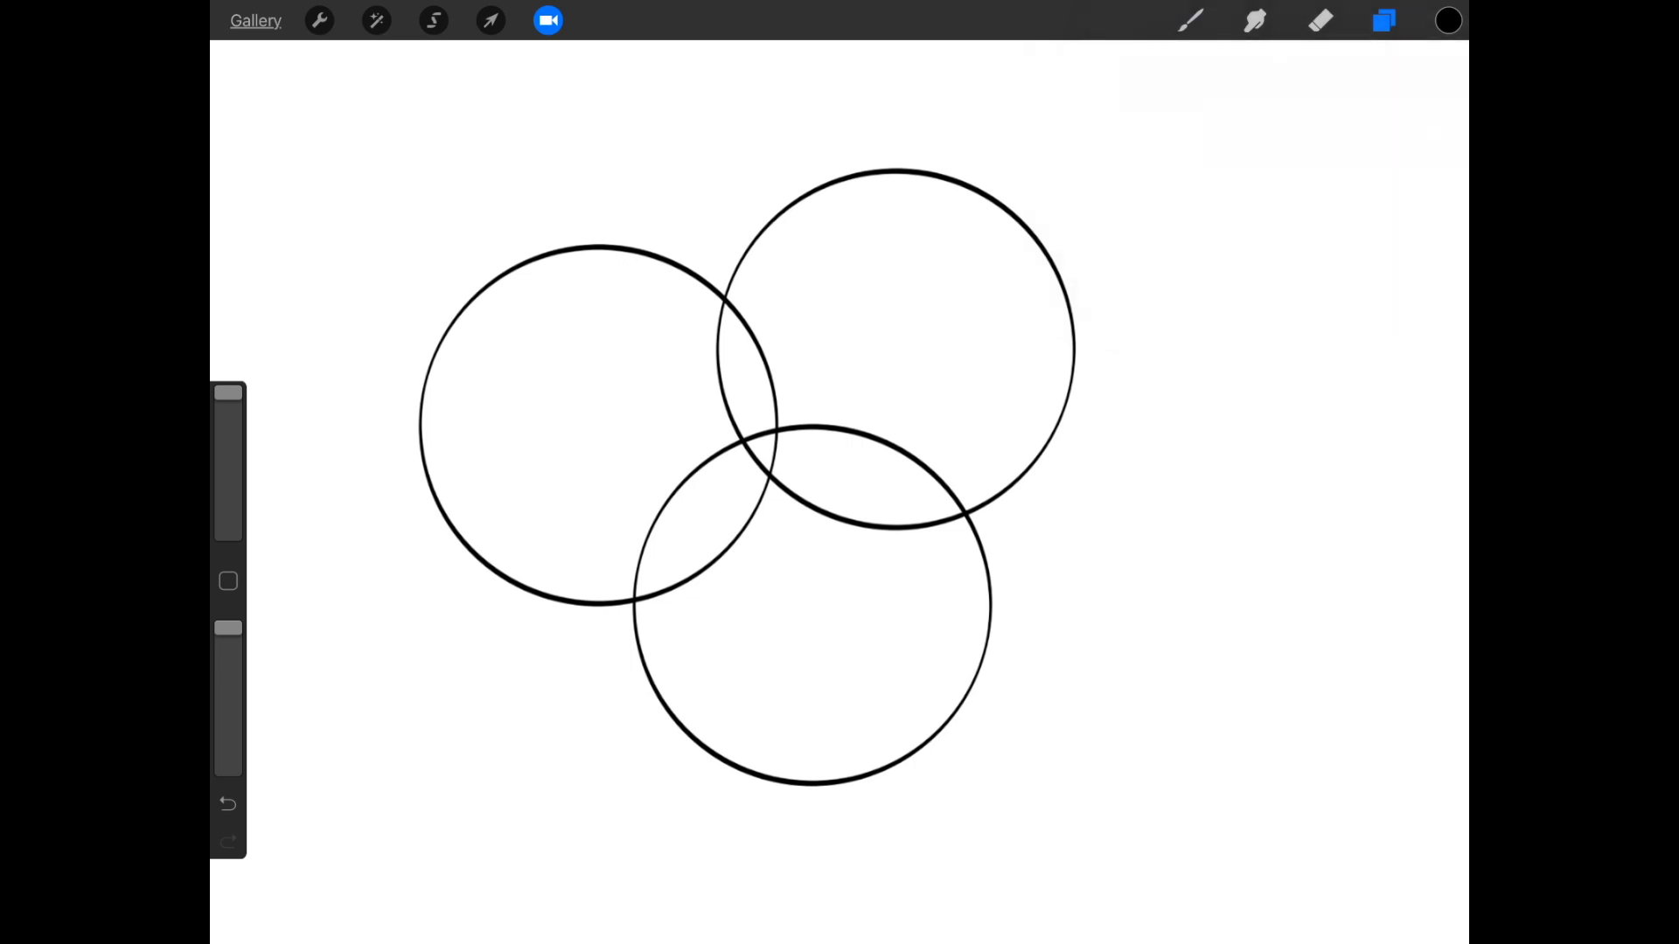
# Fill the upper-right circle light blue on a new Layer 2, then choose red for the next fill.
pyautogui.click(1448, 21)
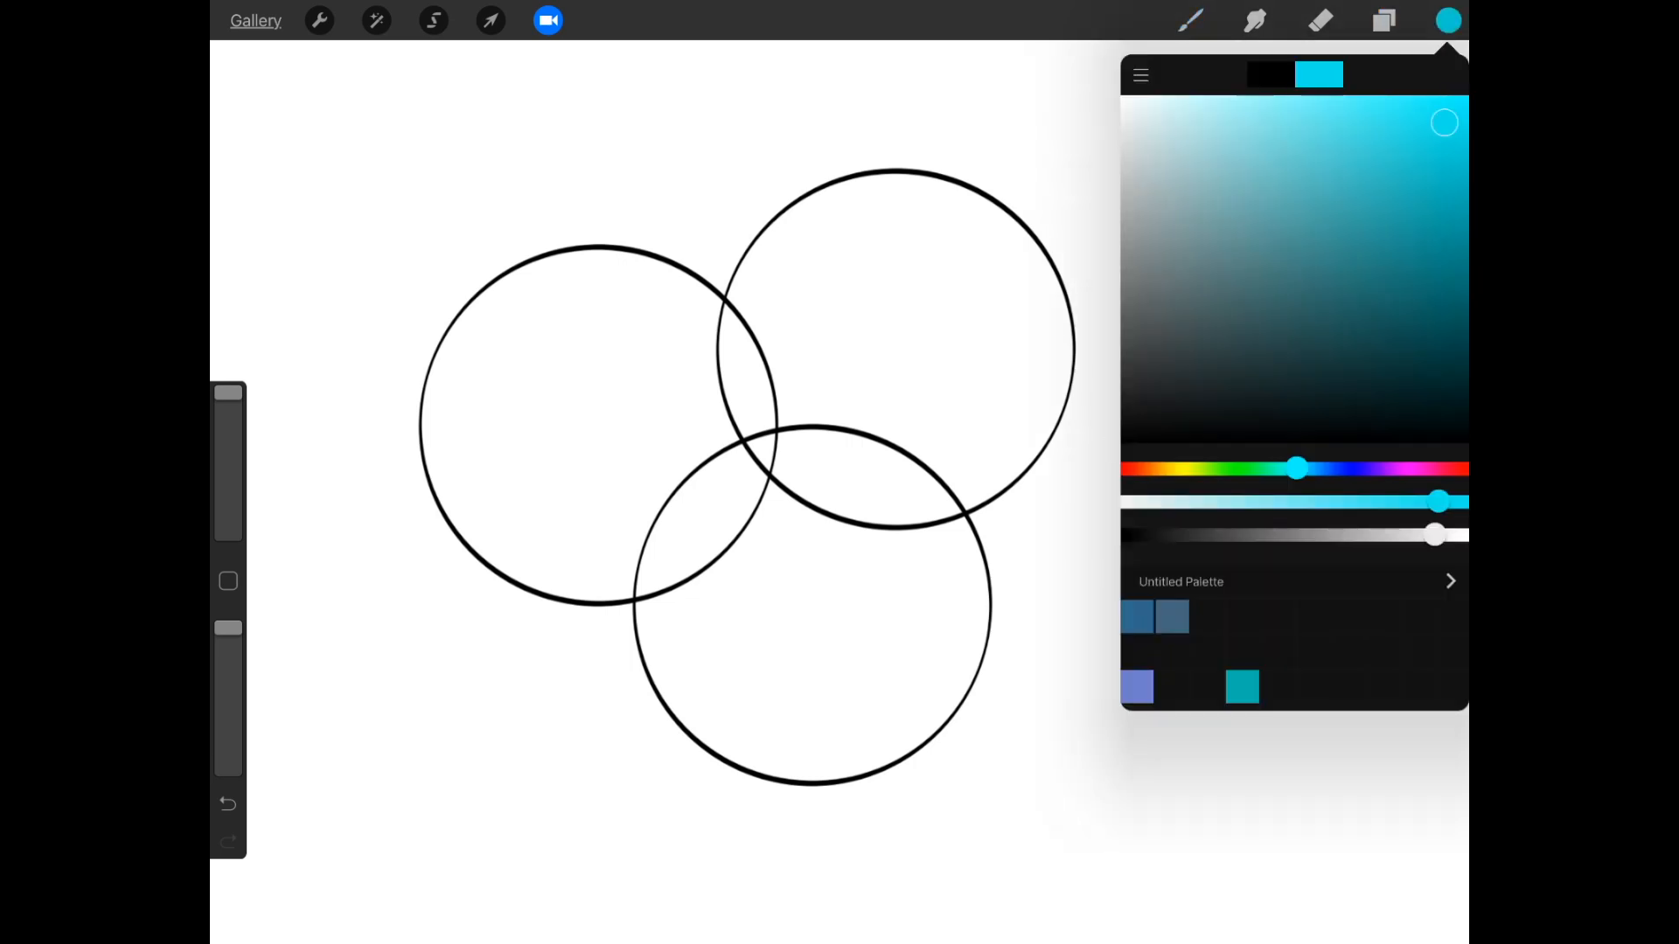
pyautogui.moveTo(1319, 74); pyautogui.dragTo(889, 343)
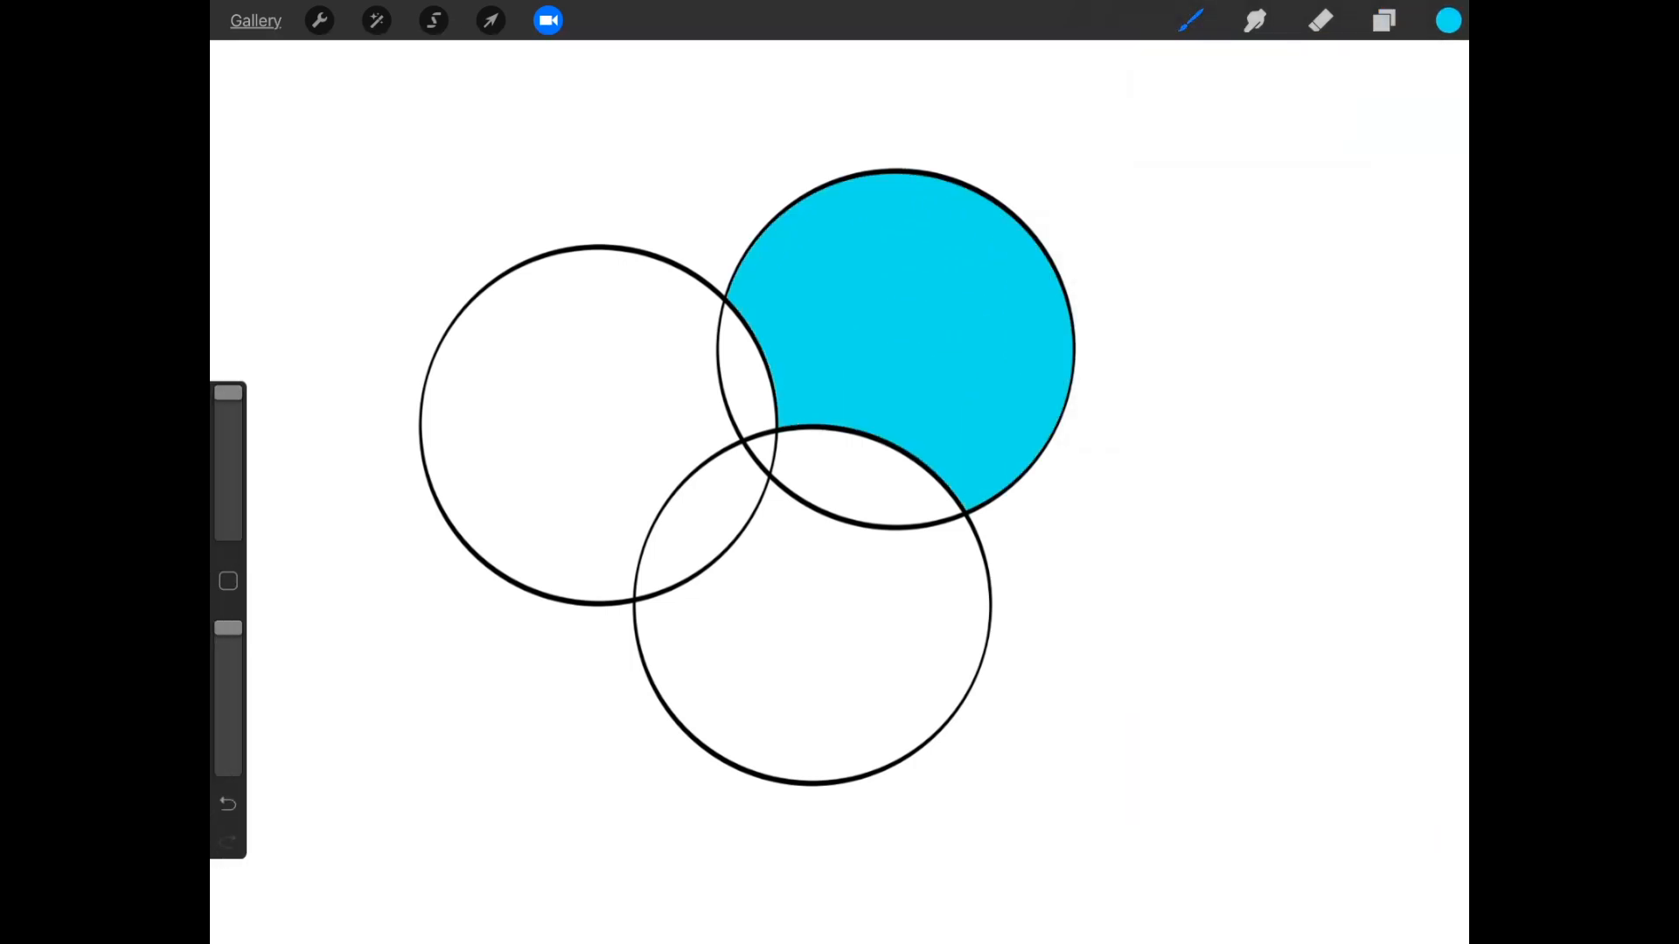
pyautogui.click(225, 806)
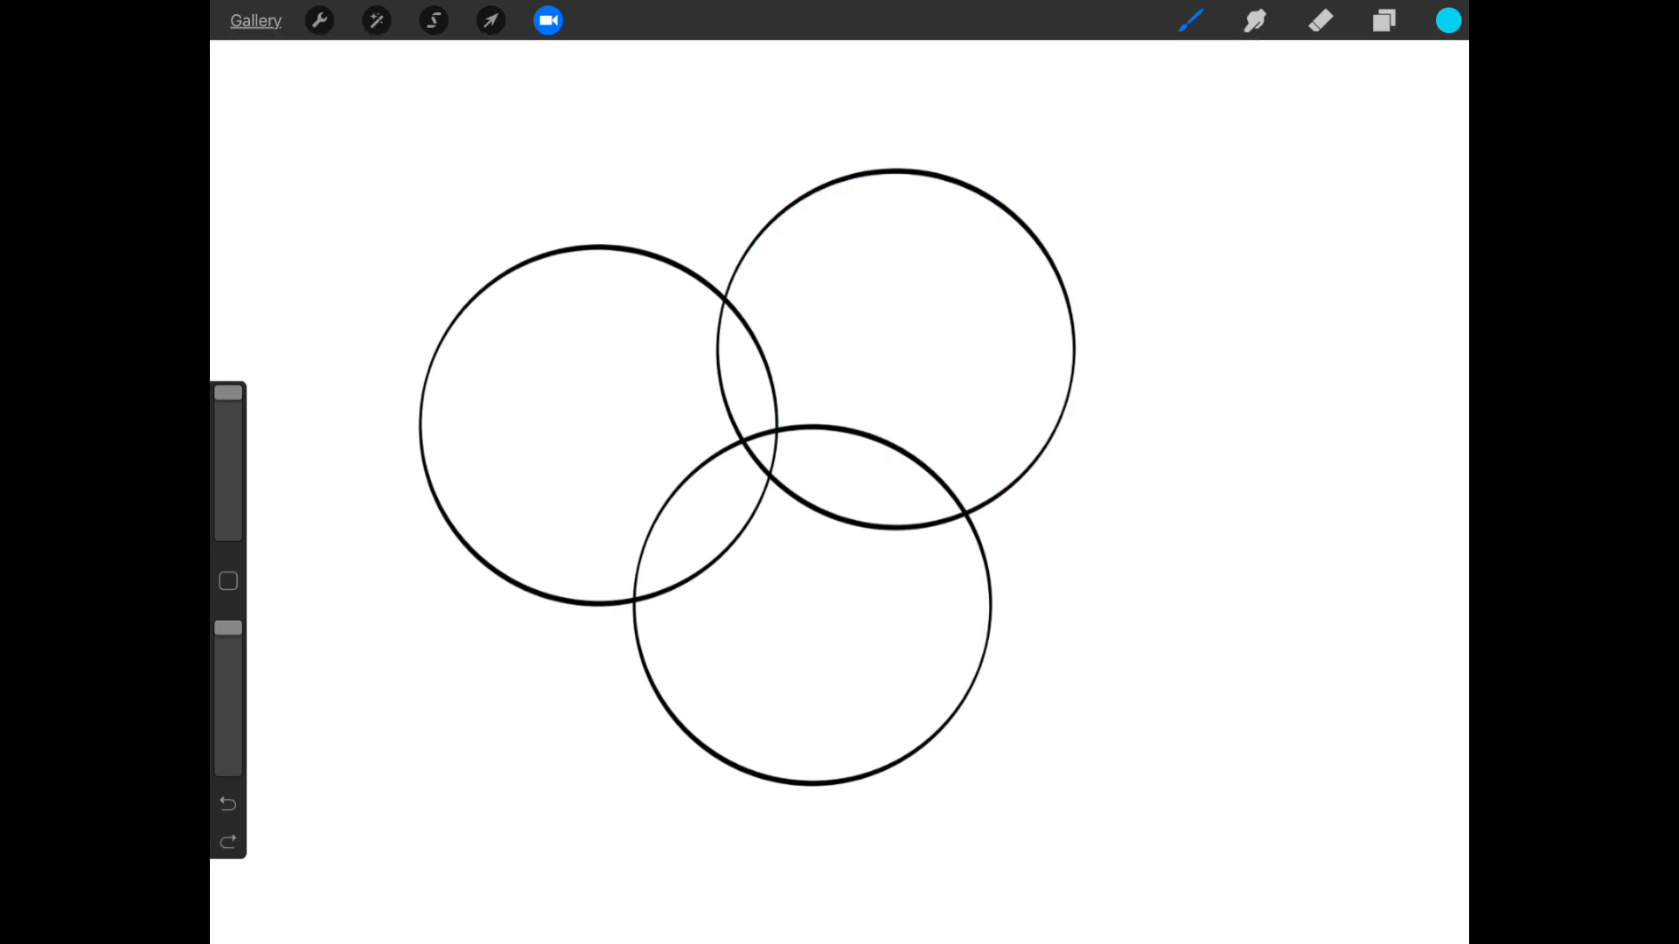
pyautogui.click(1382, 21)
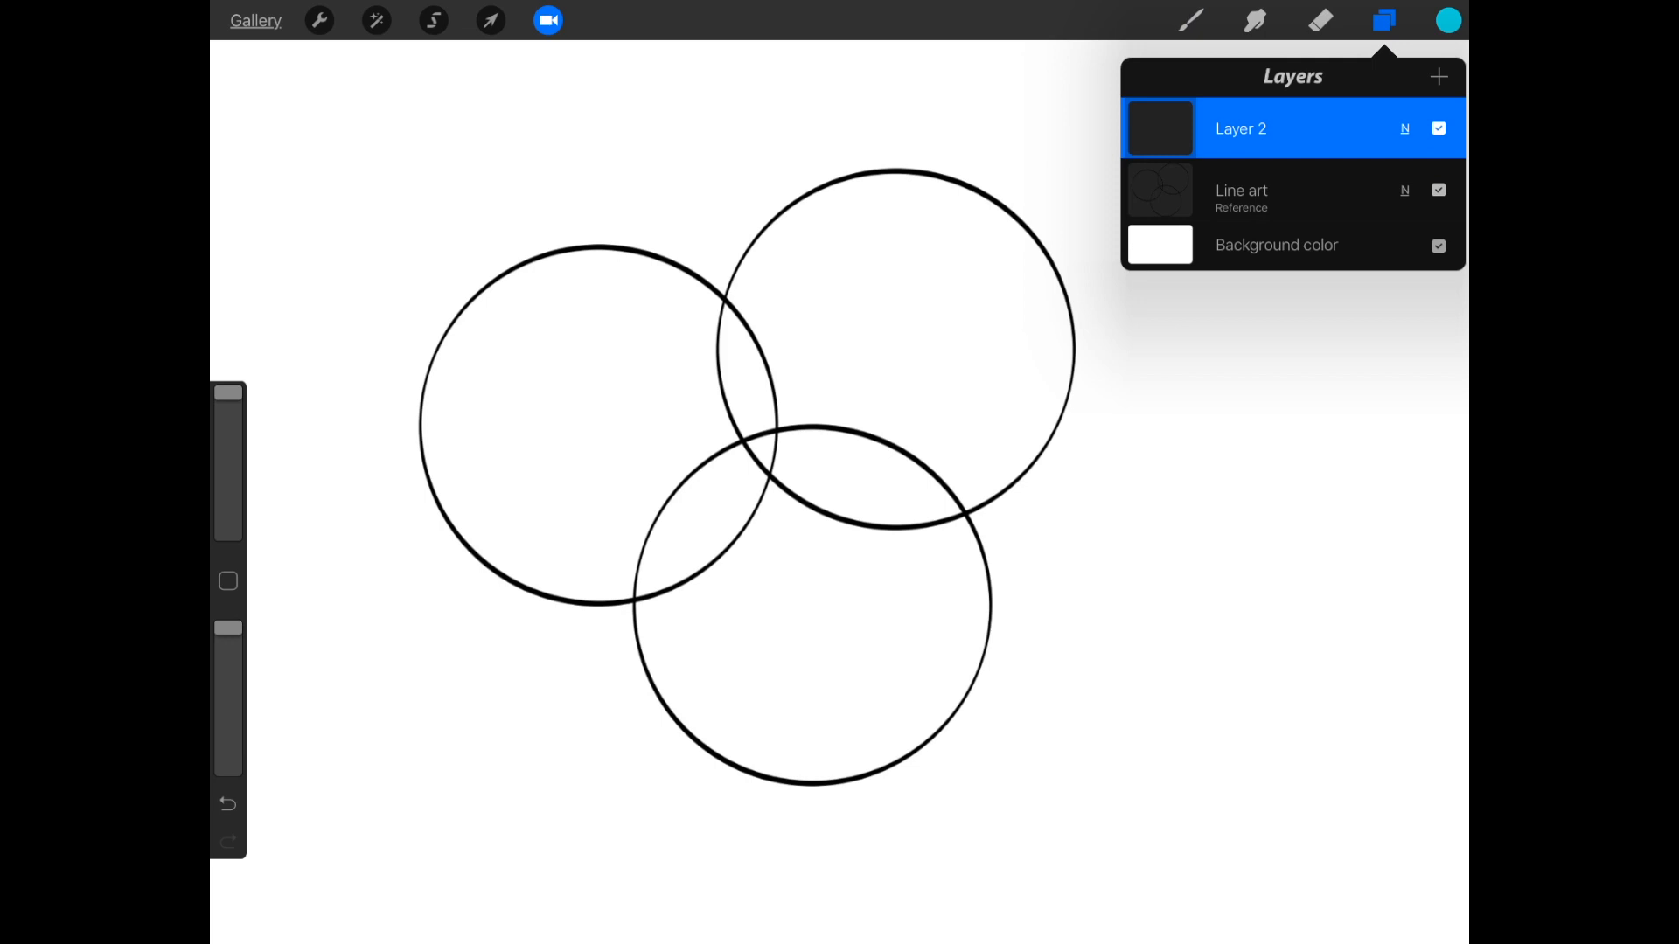
pyautogui.click(1384, 19)
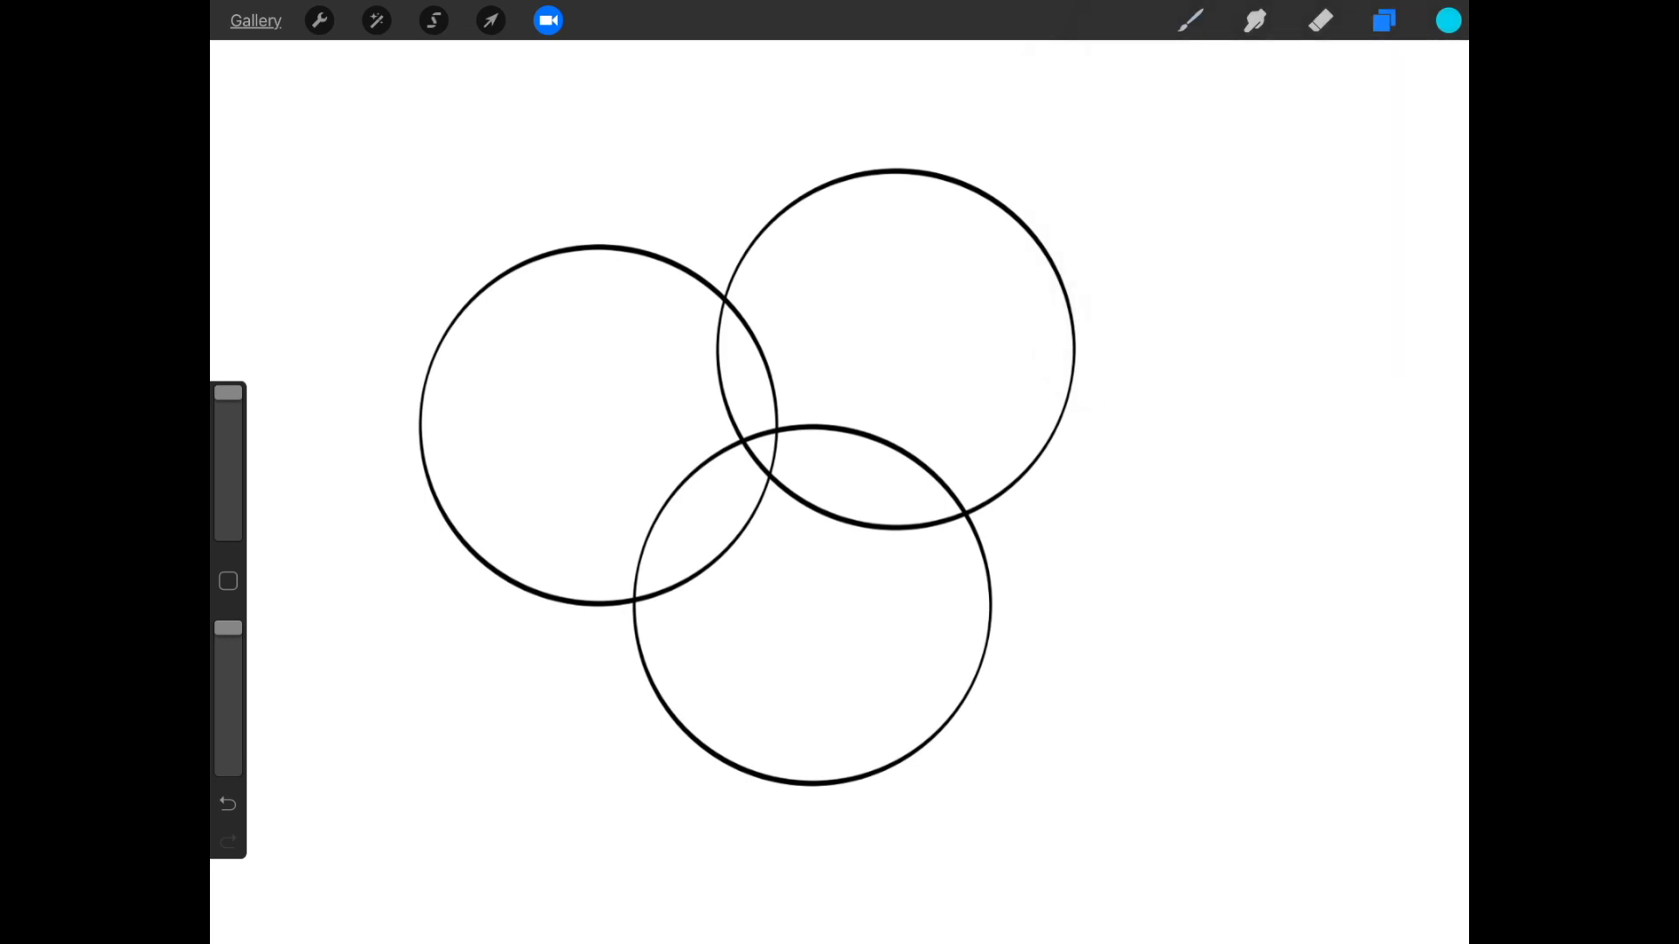
pyautogui.click(887, 362)
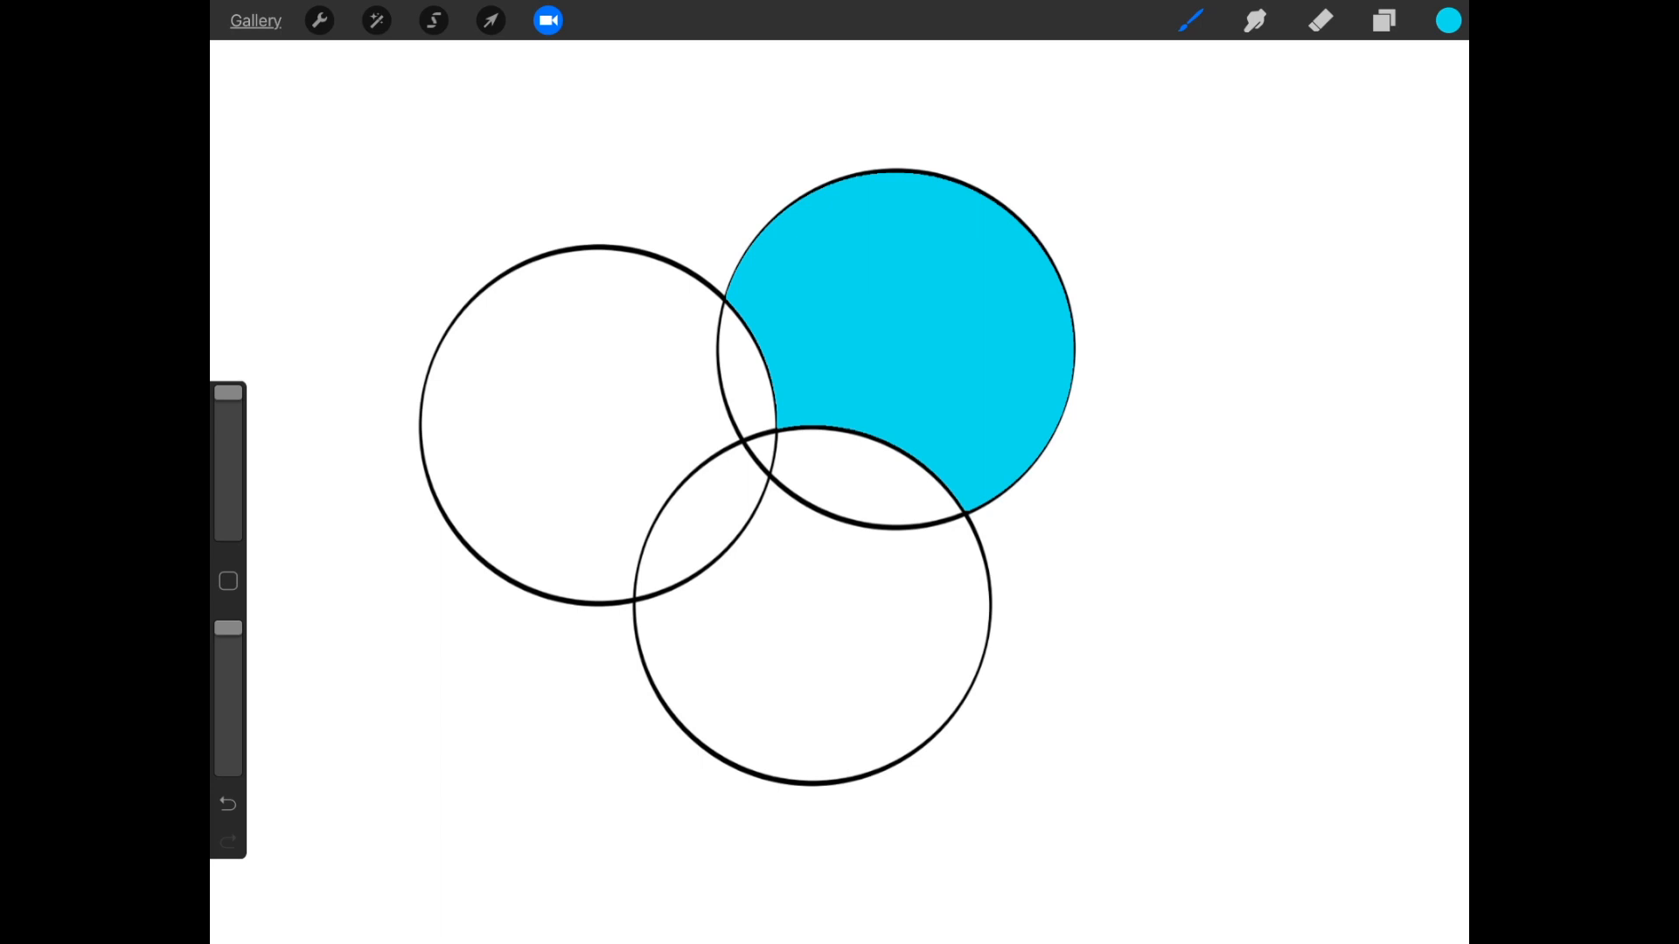
pyautogui.click(1448, 21)
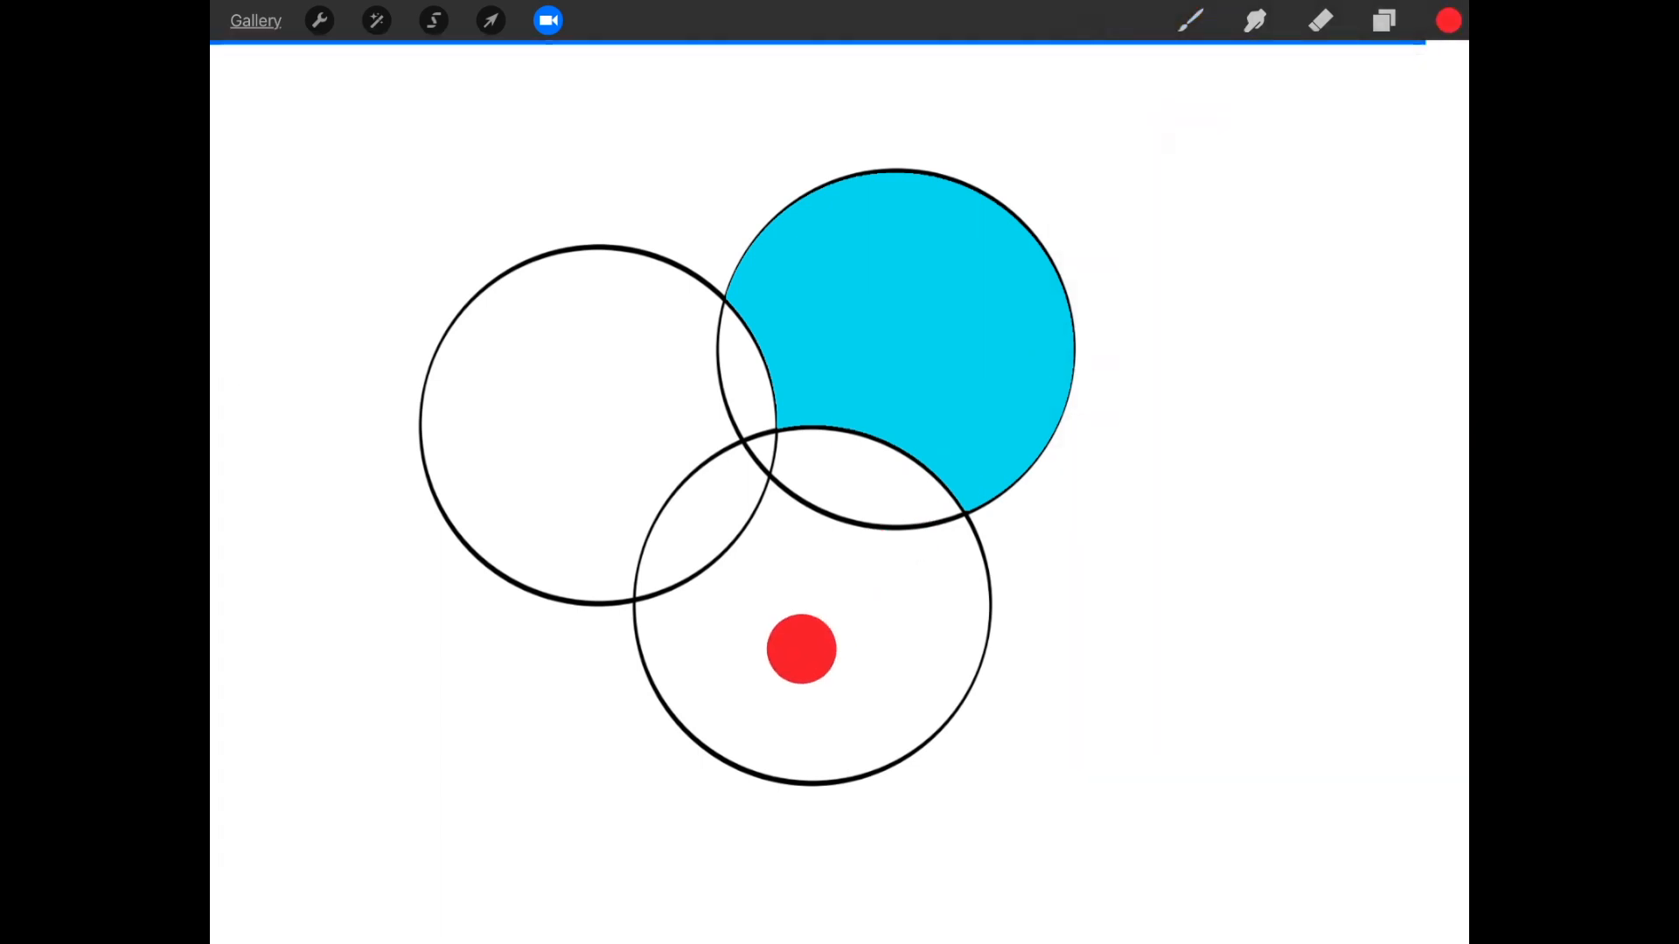
# Fill the lower circle red and the left circle green, then drop dark, teal and magenta into the overlaps.
pyautogui.click(801, 649)
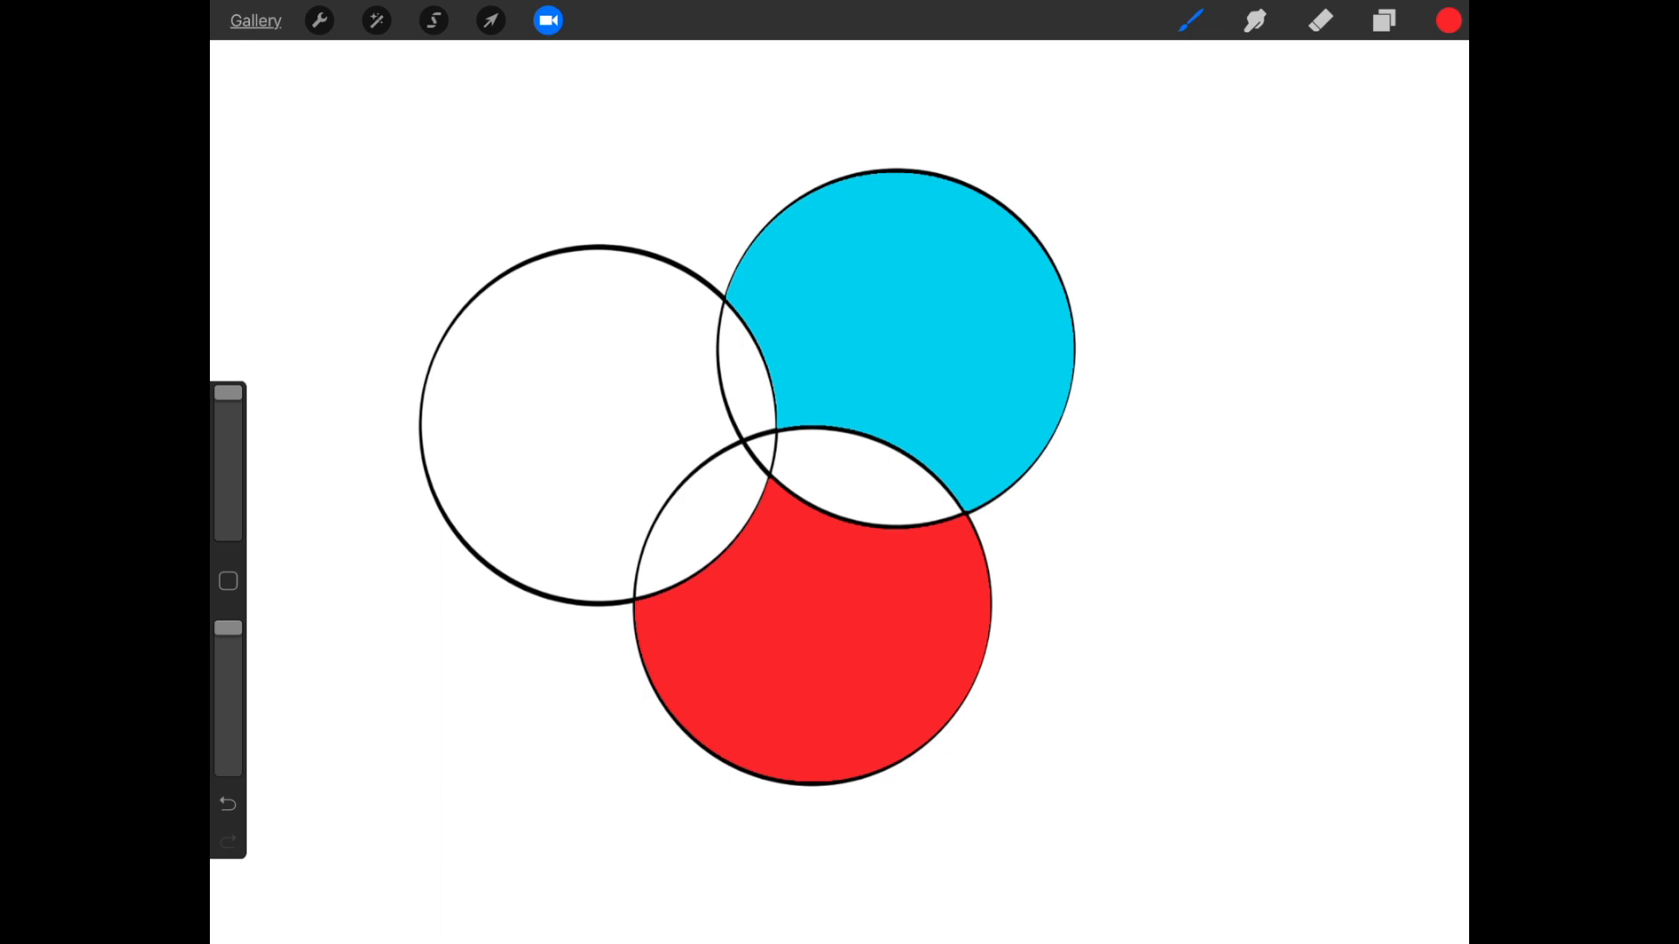
pyautogui.click(1449, 21)
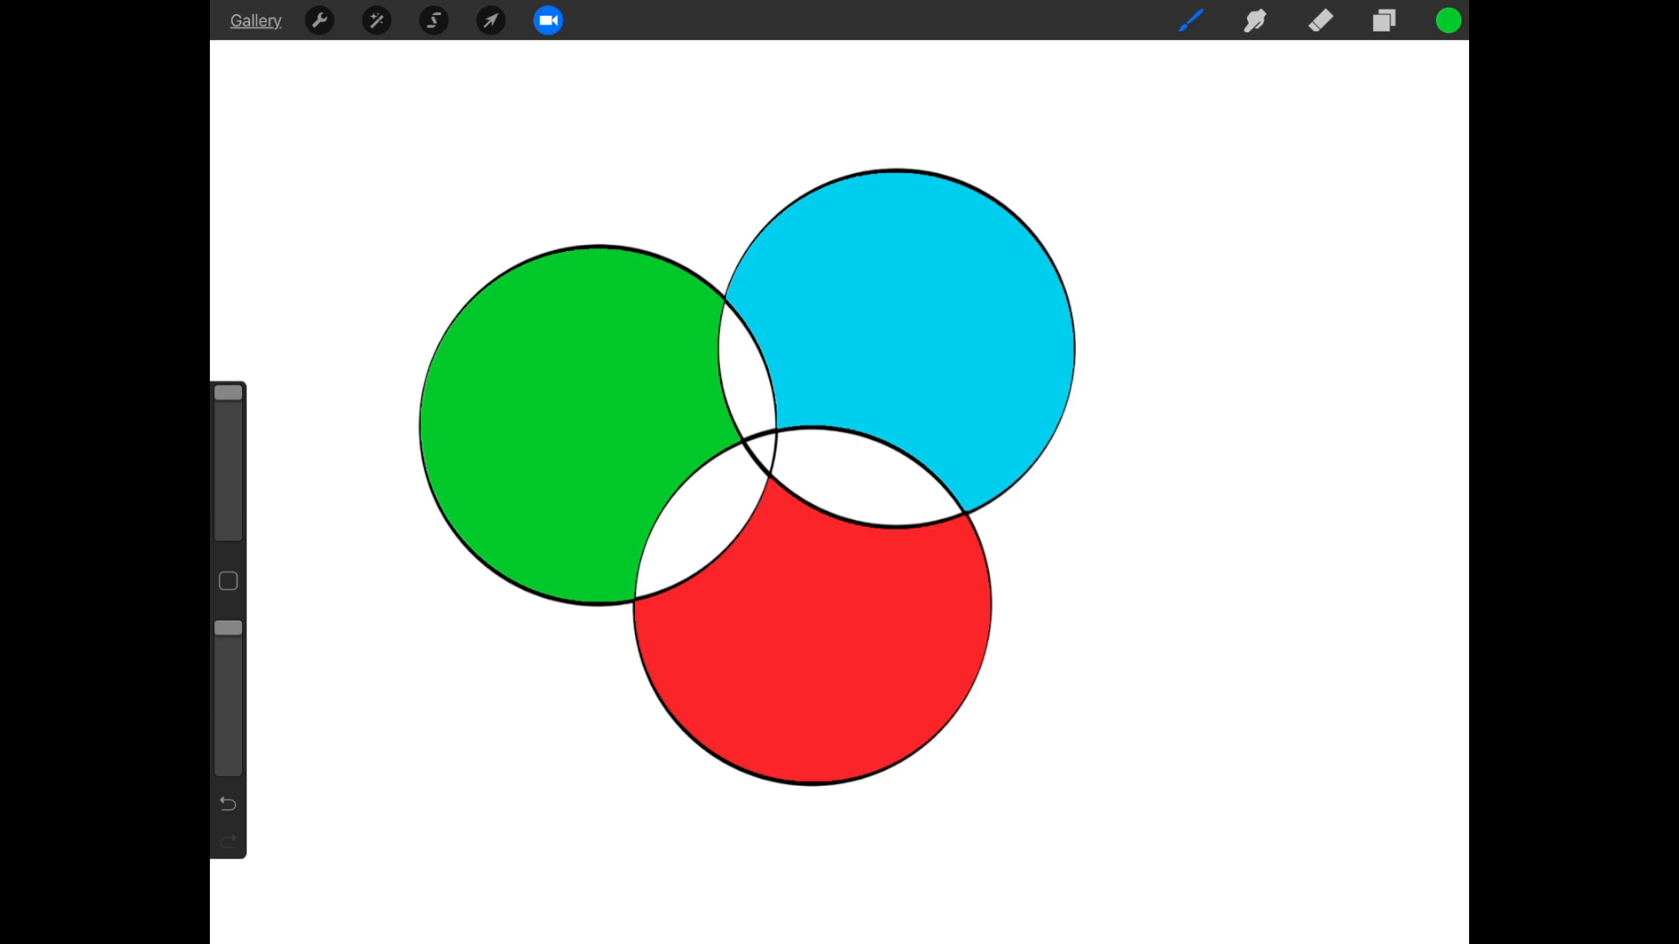
pyautogui.click(1448, 21)
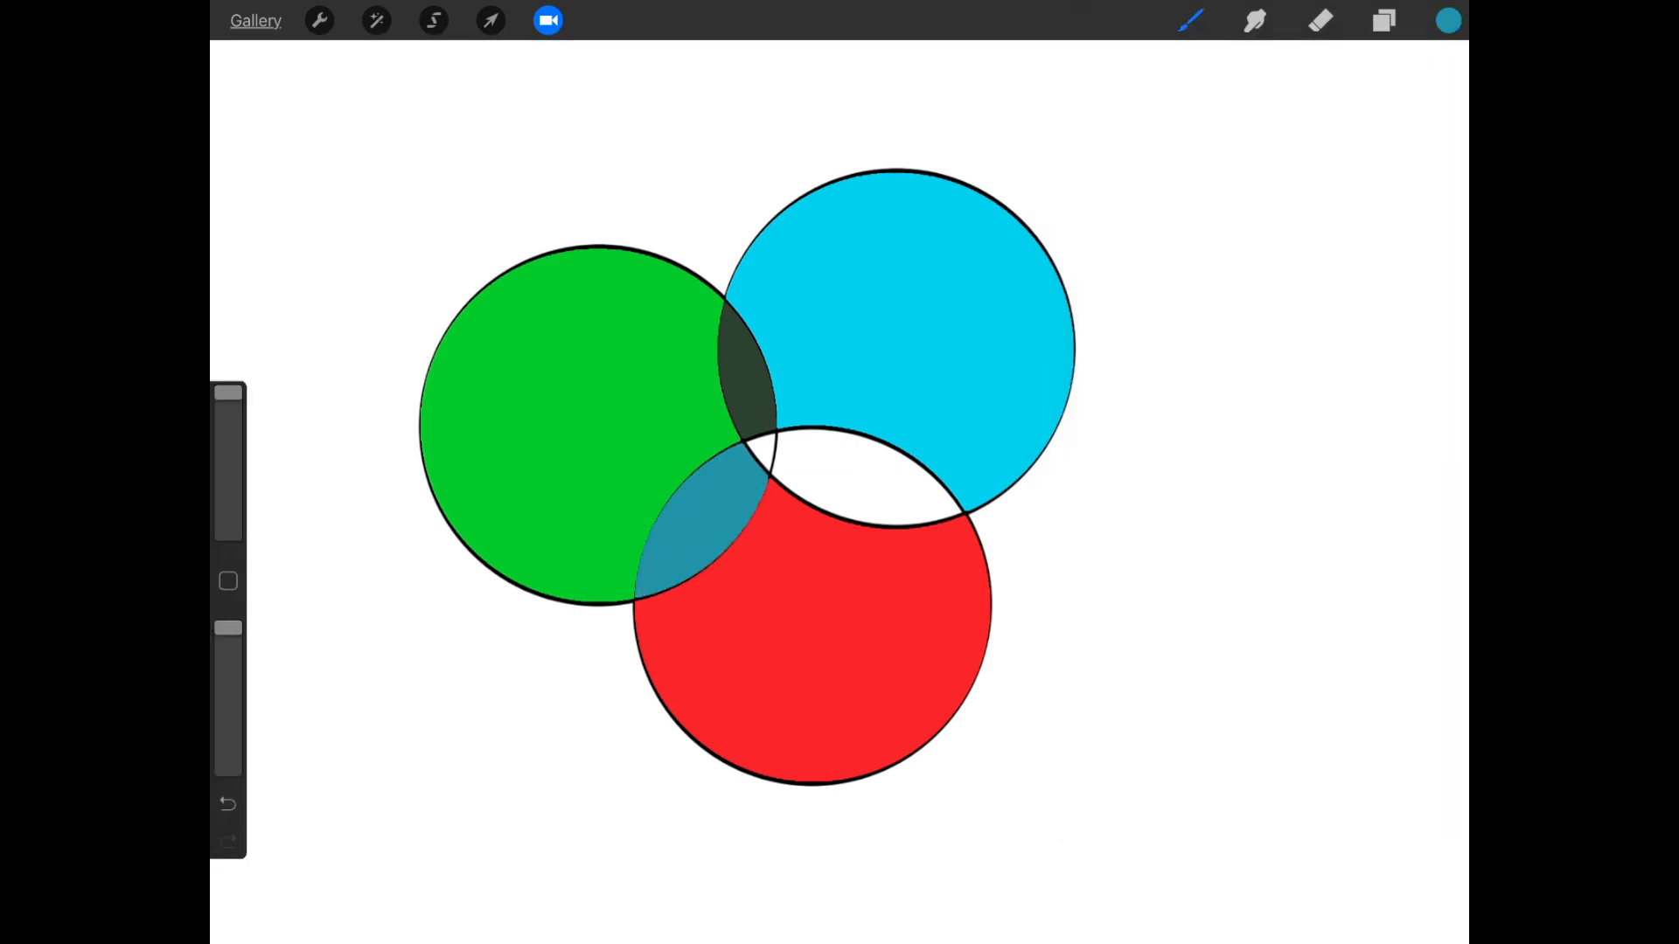
pyautogui.click(1448, 19)
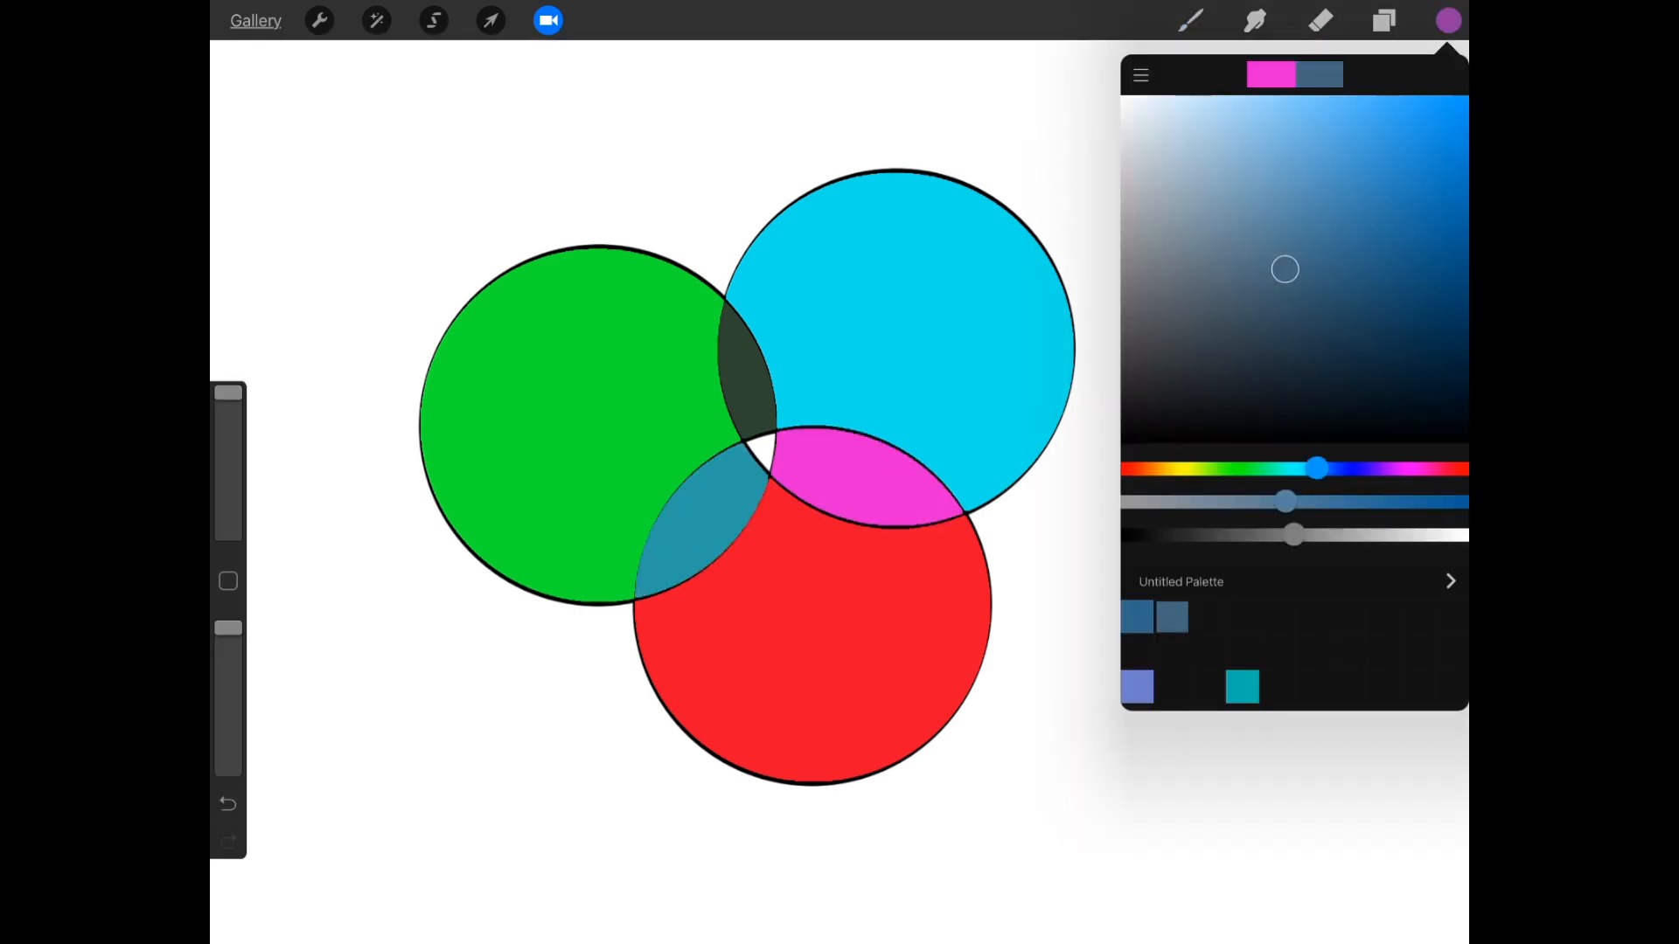
pyautogui.click(1448, 21)
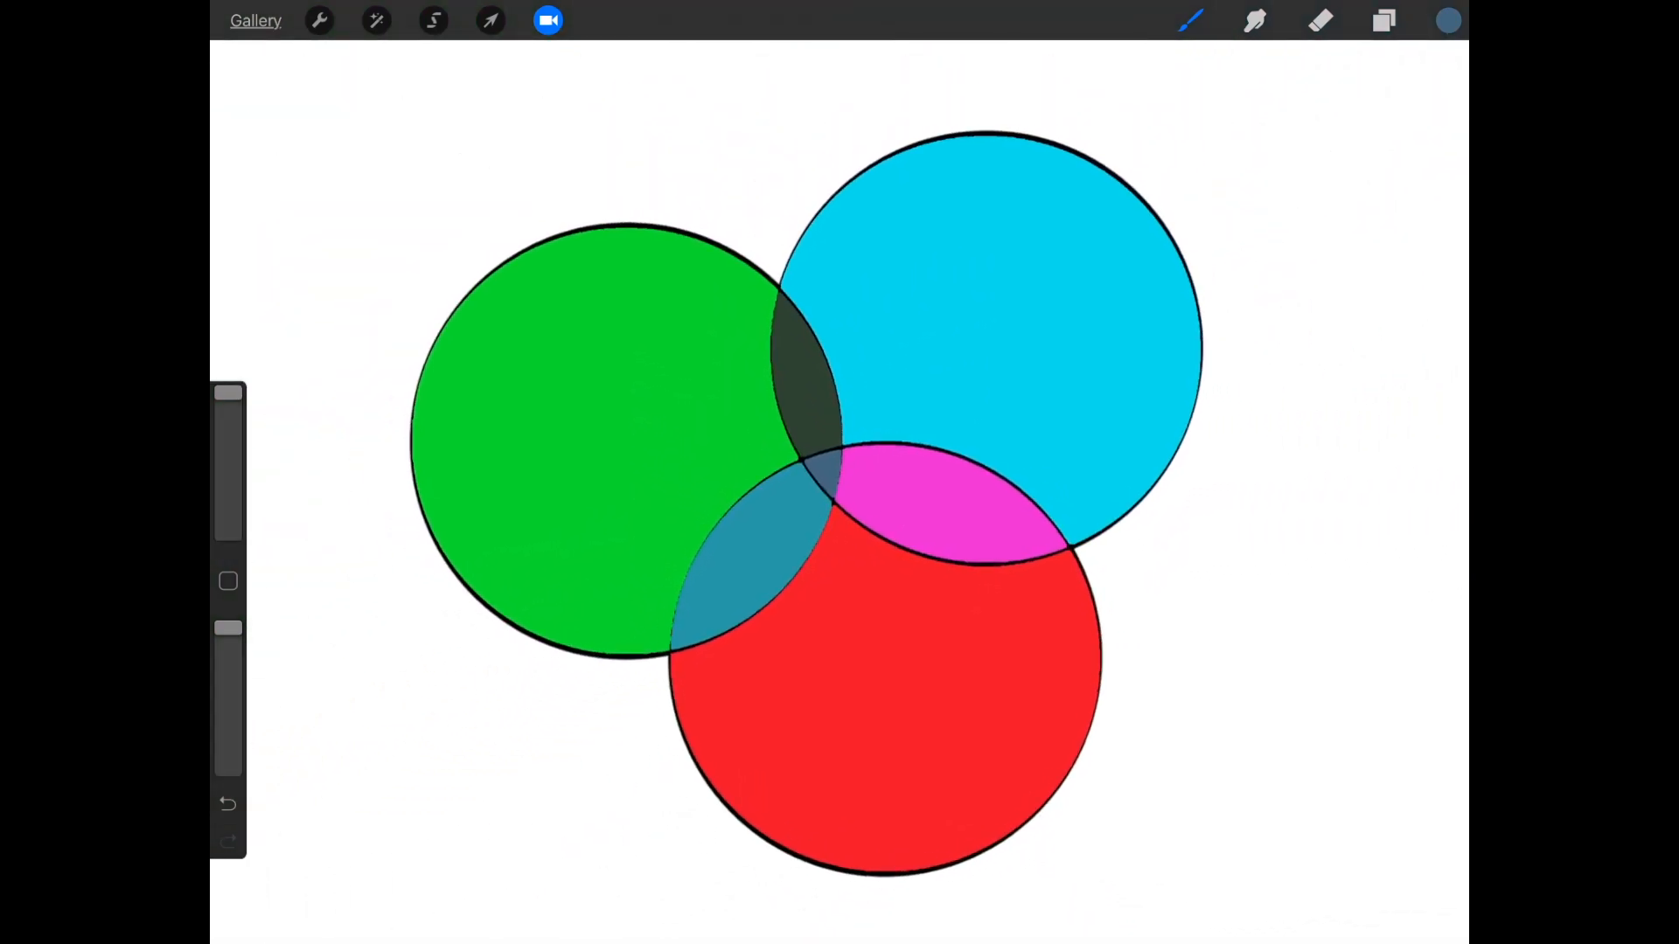
pyautogui.click(1382, 19)
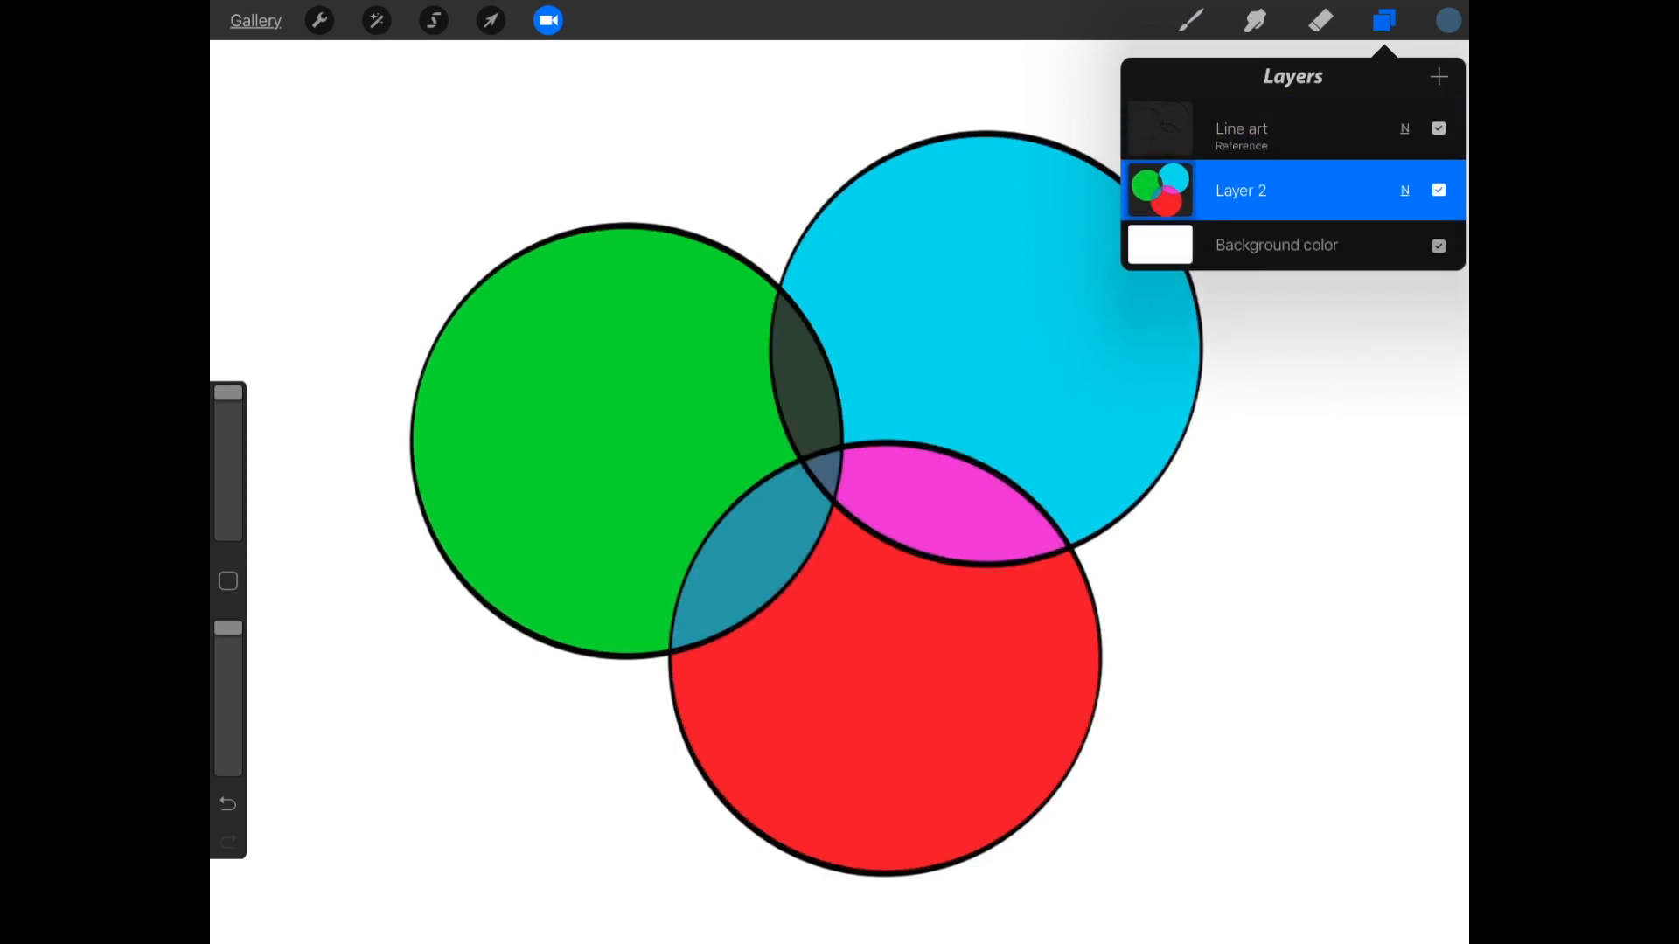
pyautogui.click(1382, 19)
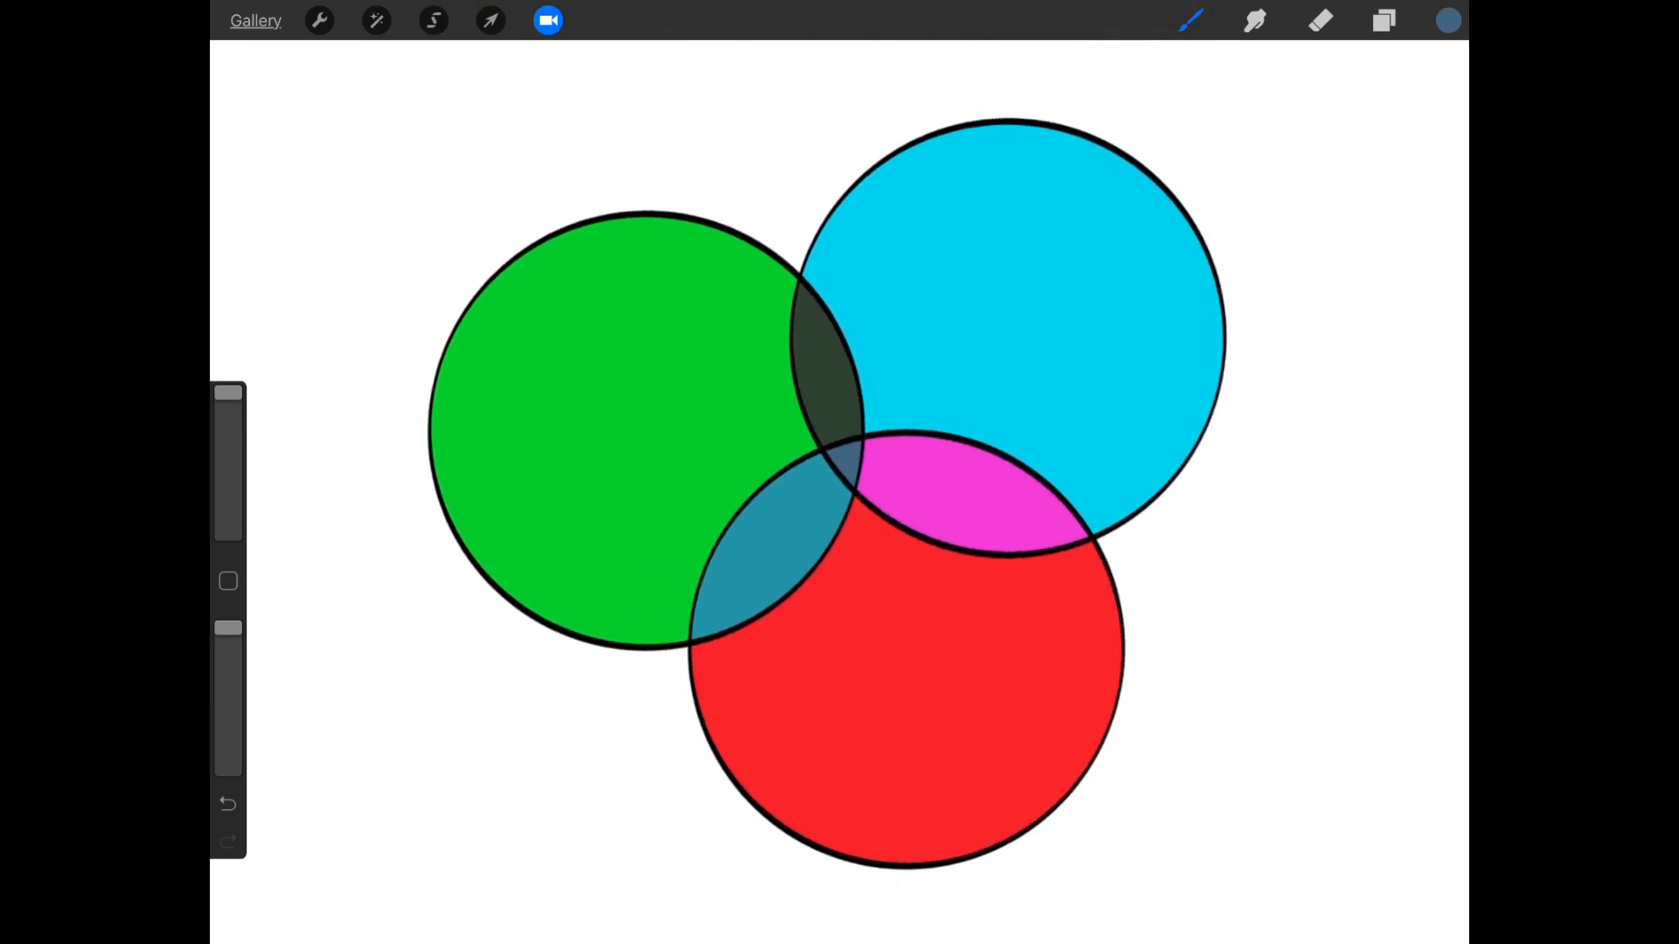
pyautogui.click(1384, 21)
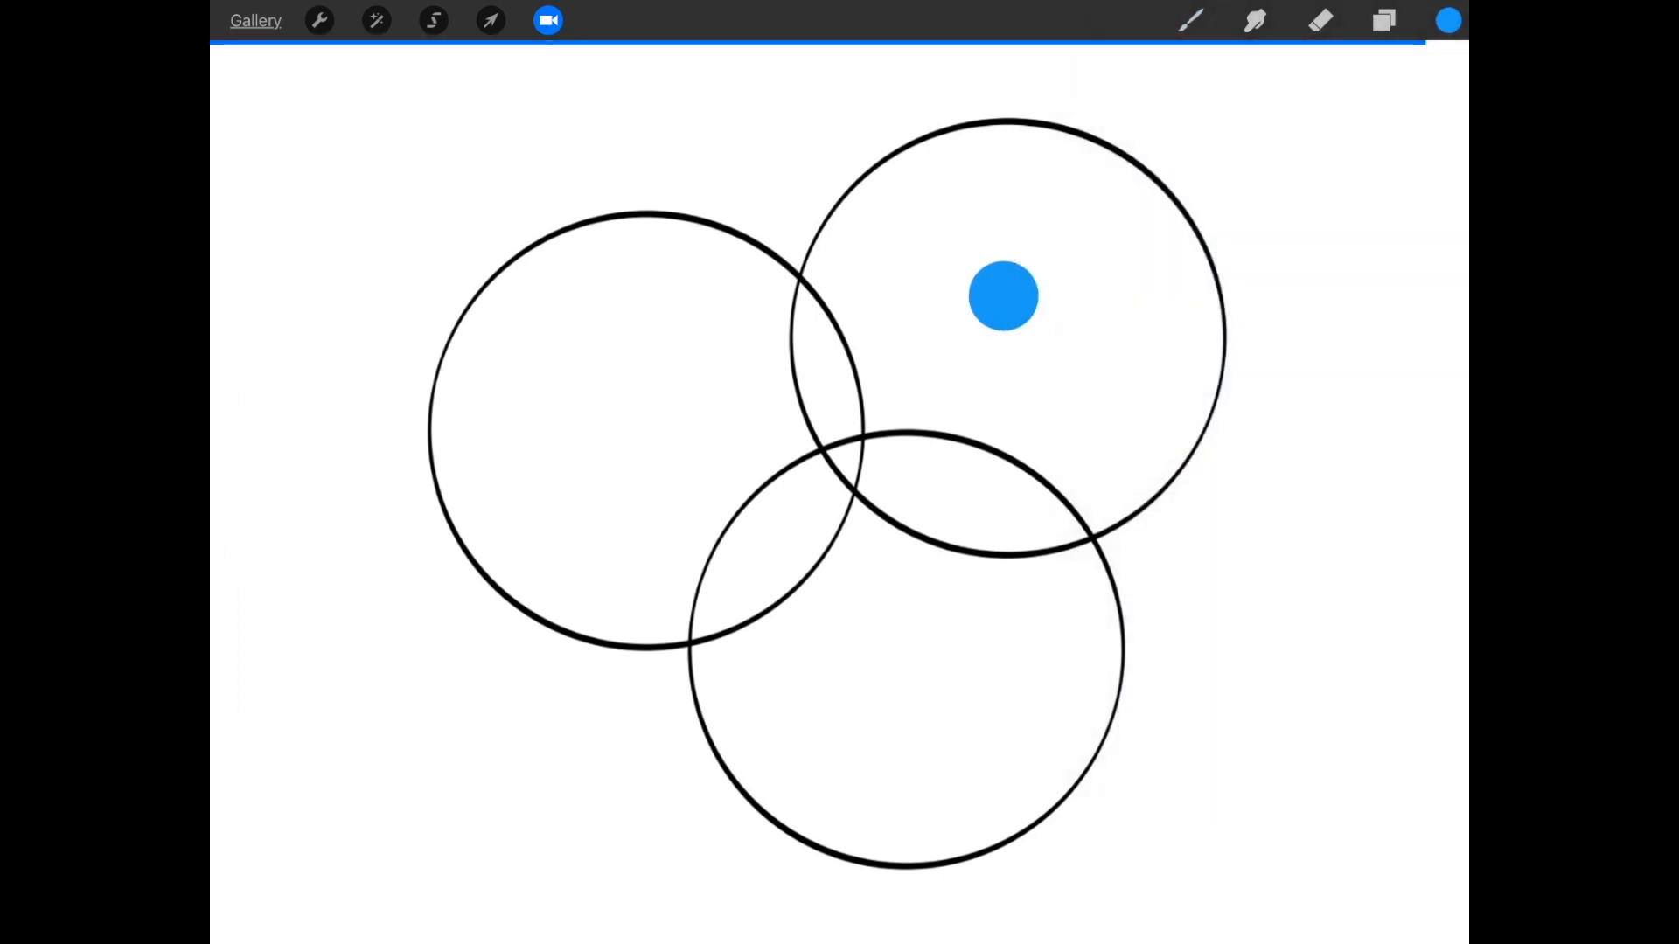
# Delete the fill layer and refill the circles blue, red and green on Layers 2–4 beneath the line art.
pyautogui.click(1382, 20)
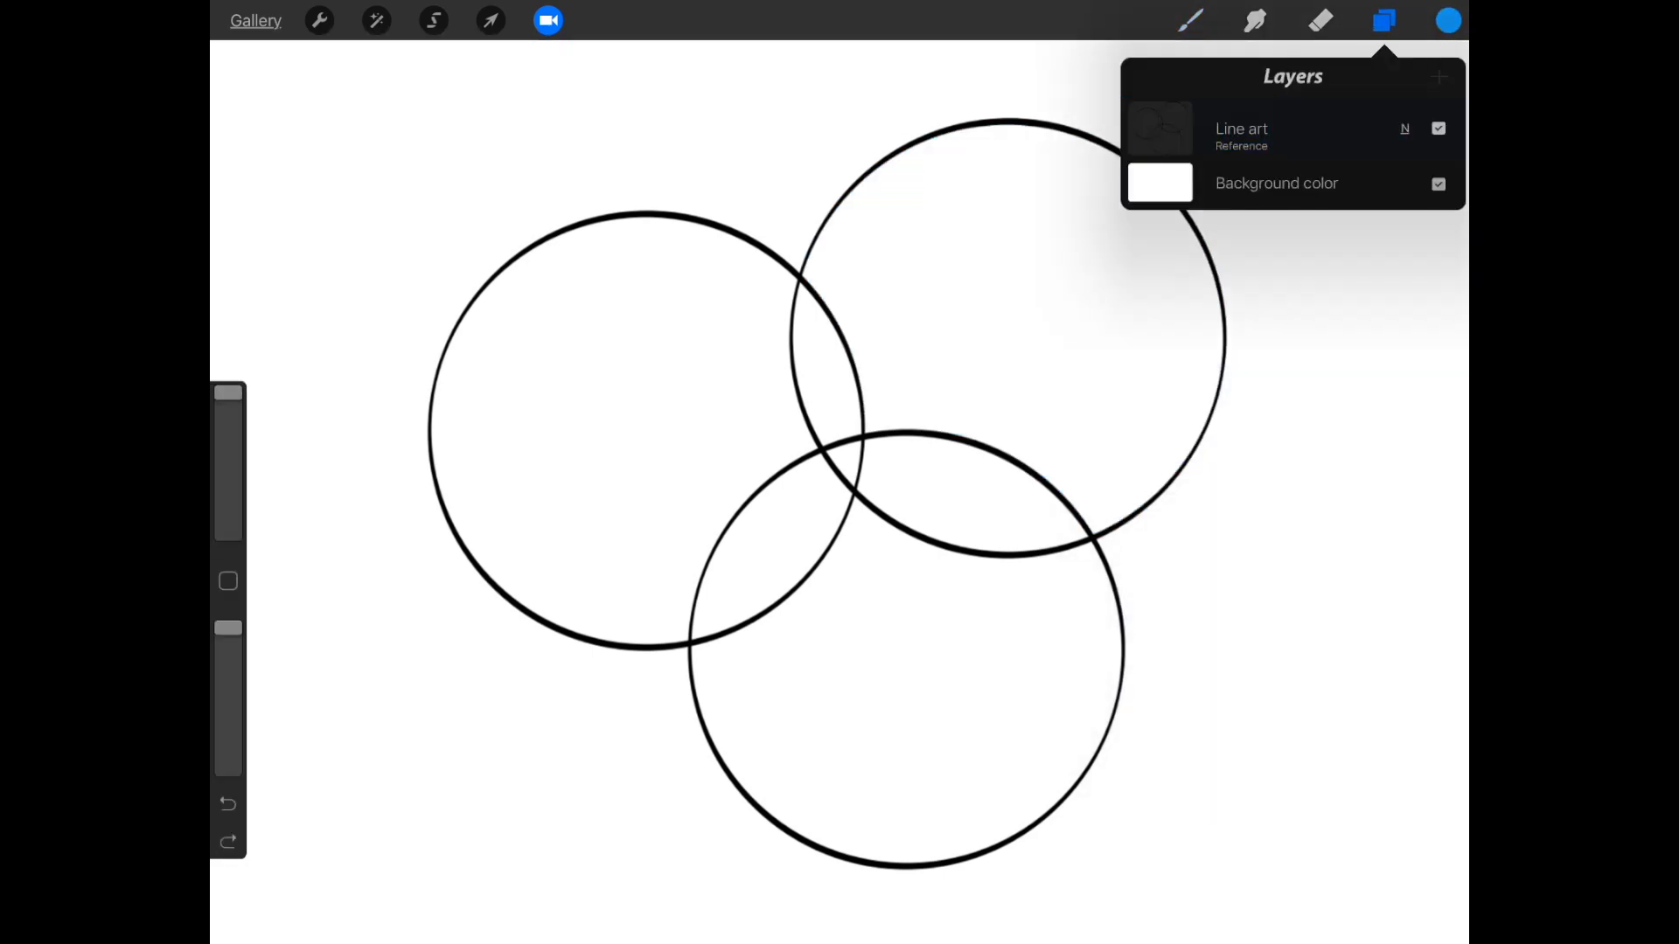
pyautogui.click(1437, 77)
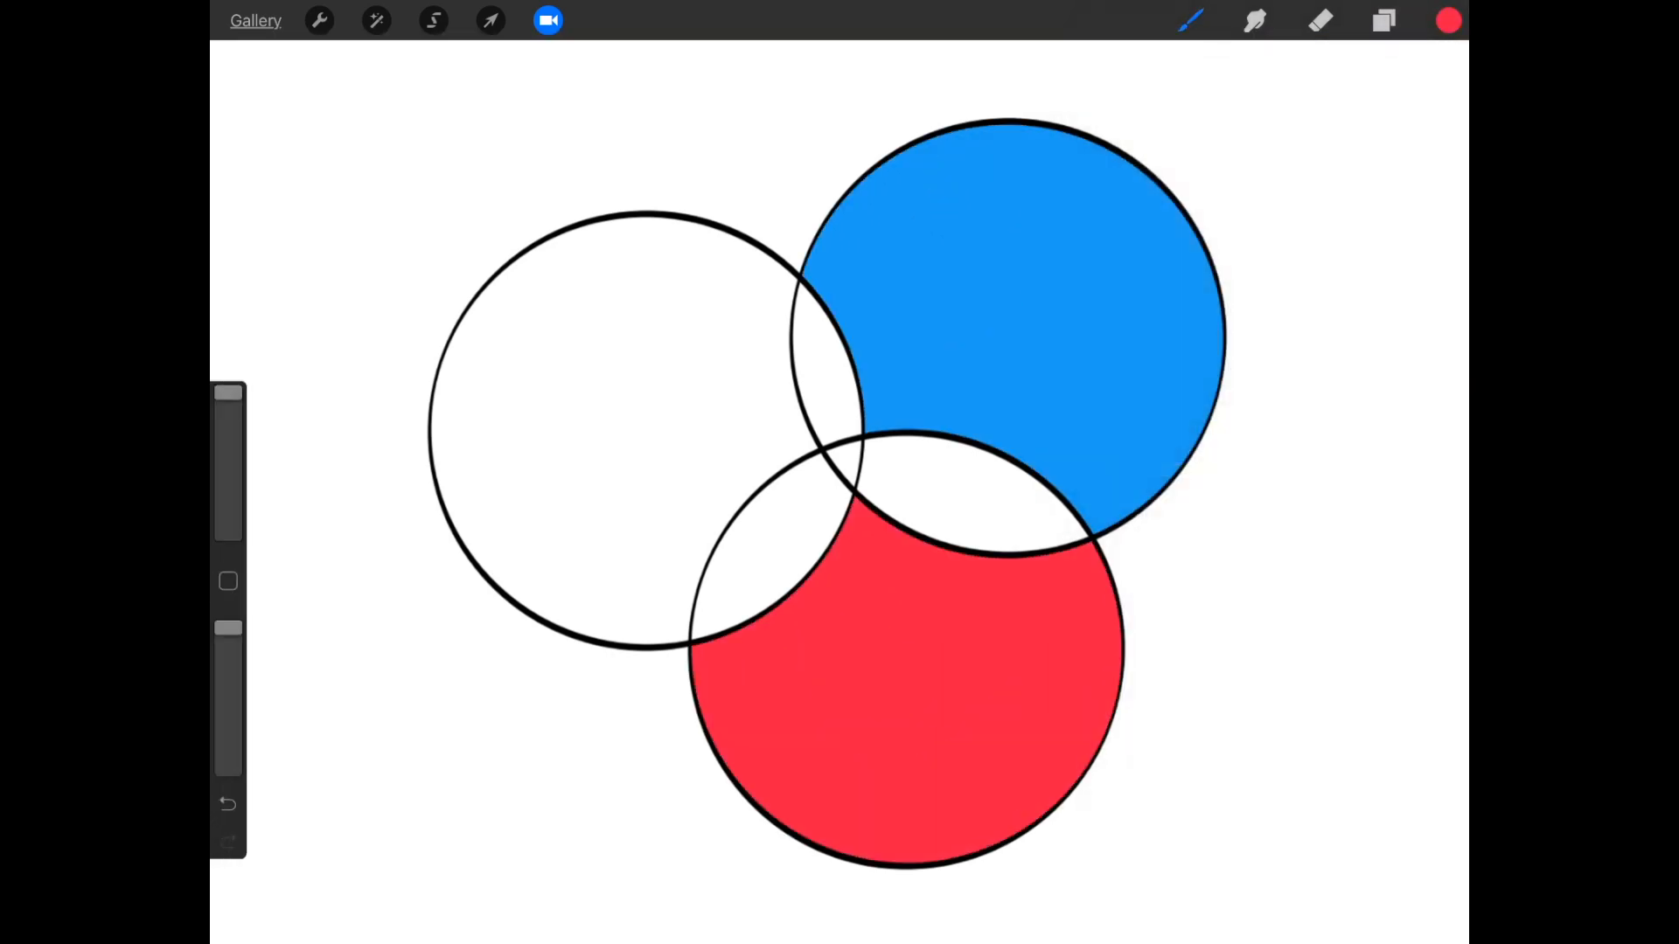
pyautogui.click(1381, 21)
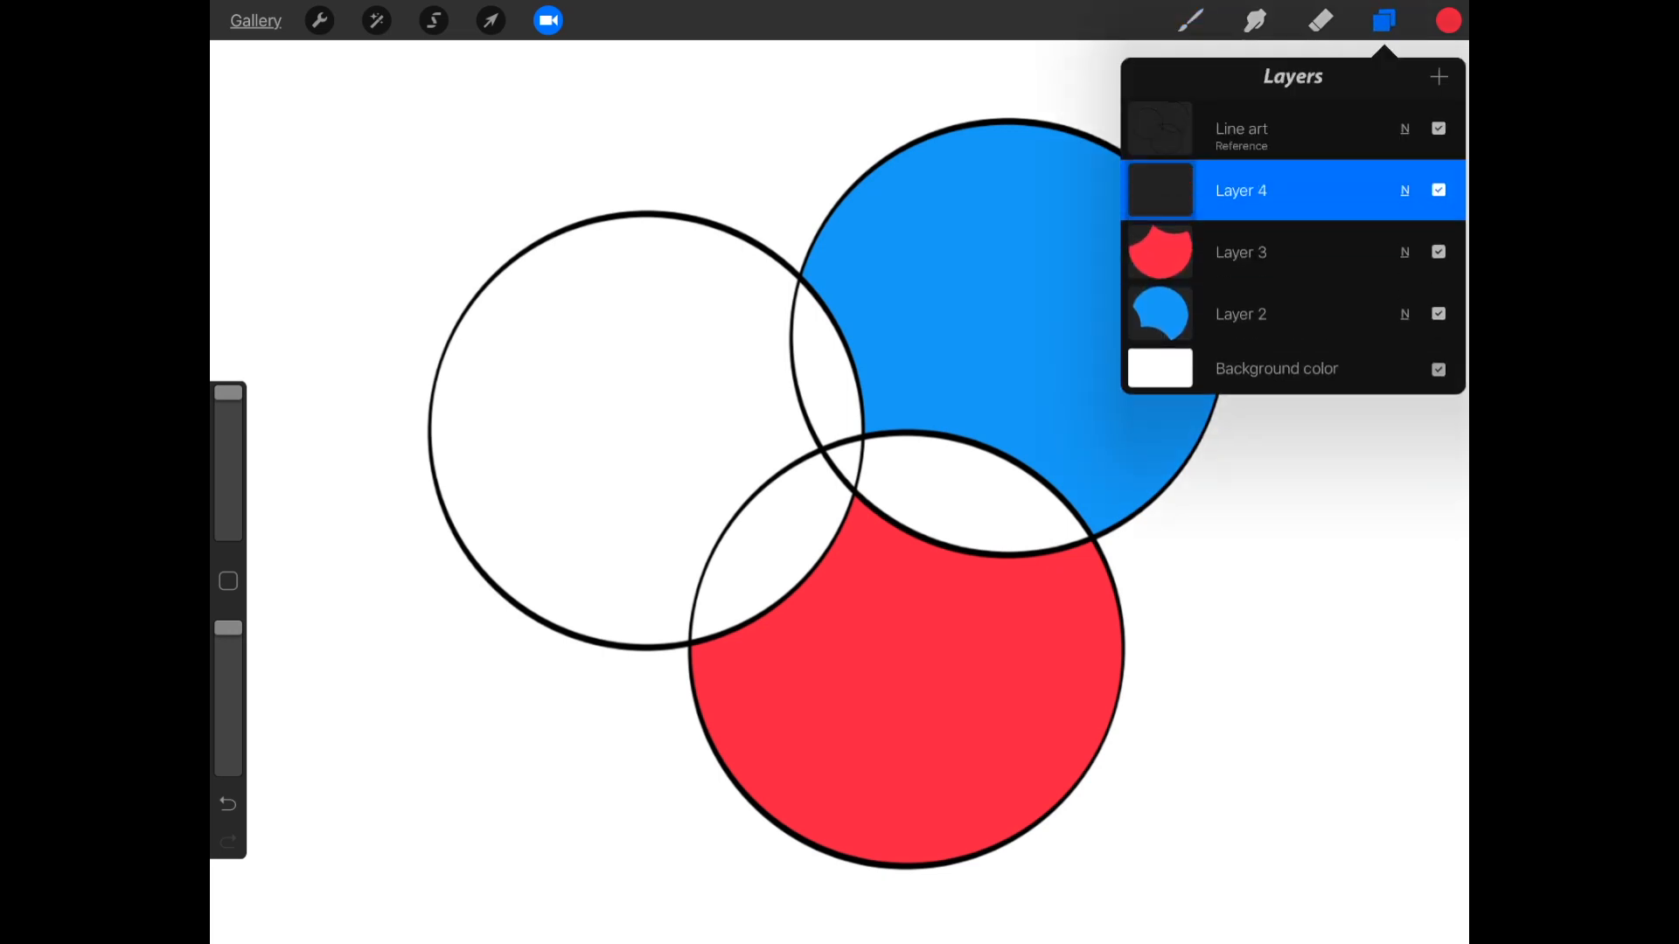
pyautogui.click(1448, 17)
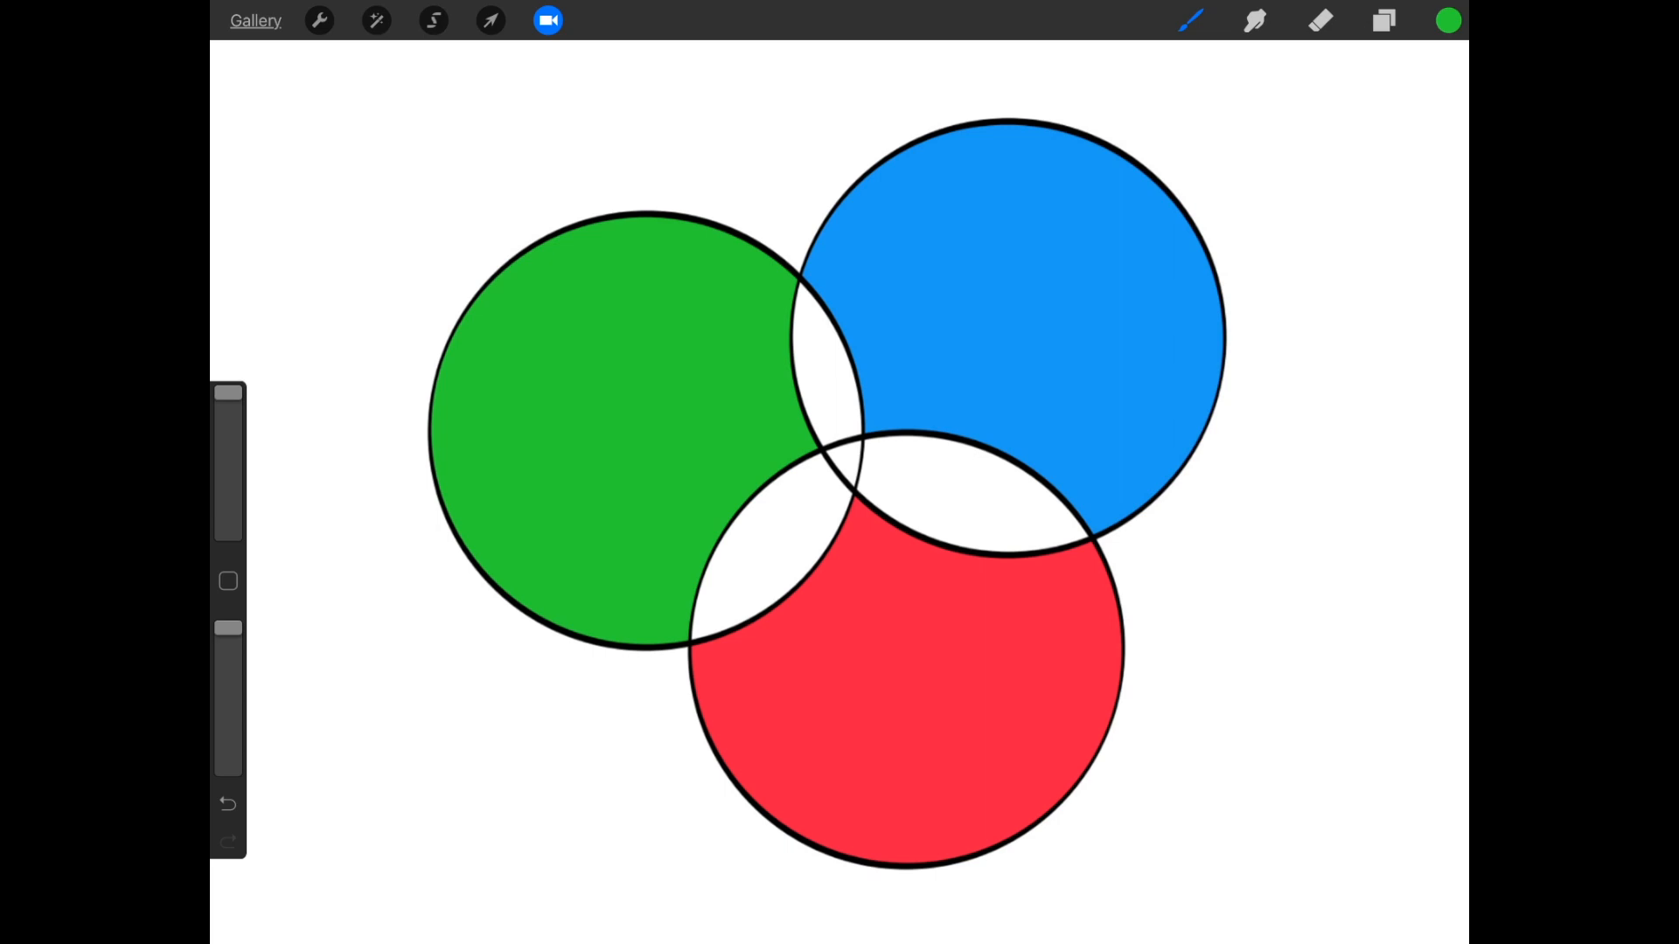
pyautogui.click(1382, 21)
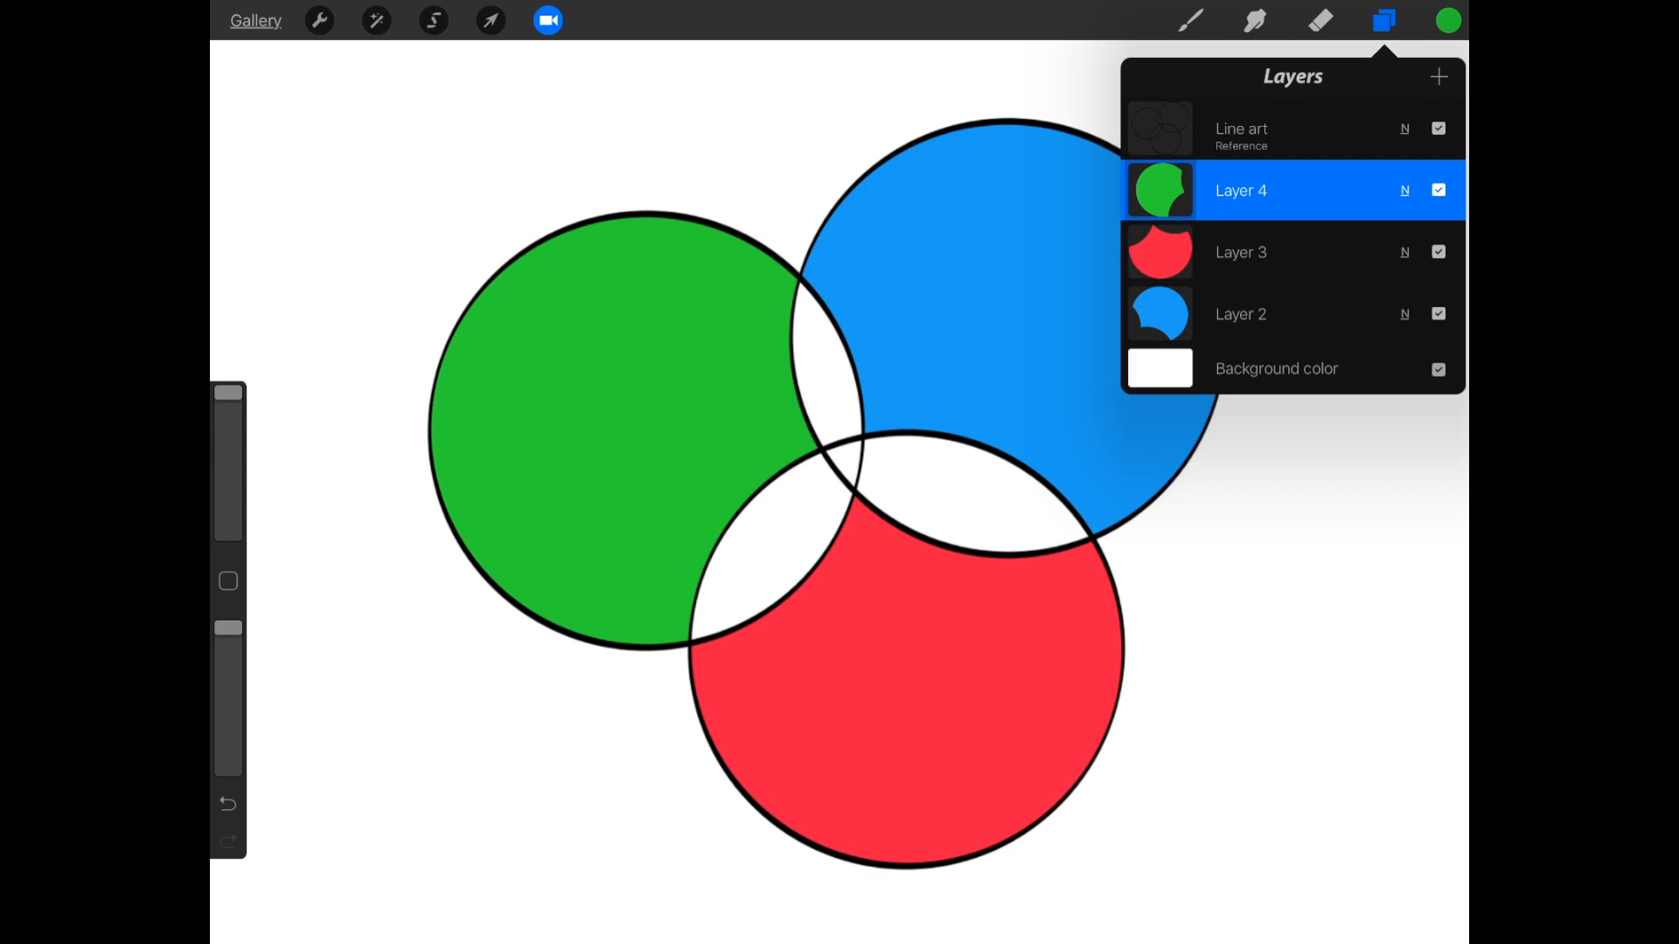
pyautogui.click(1385, 21)
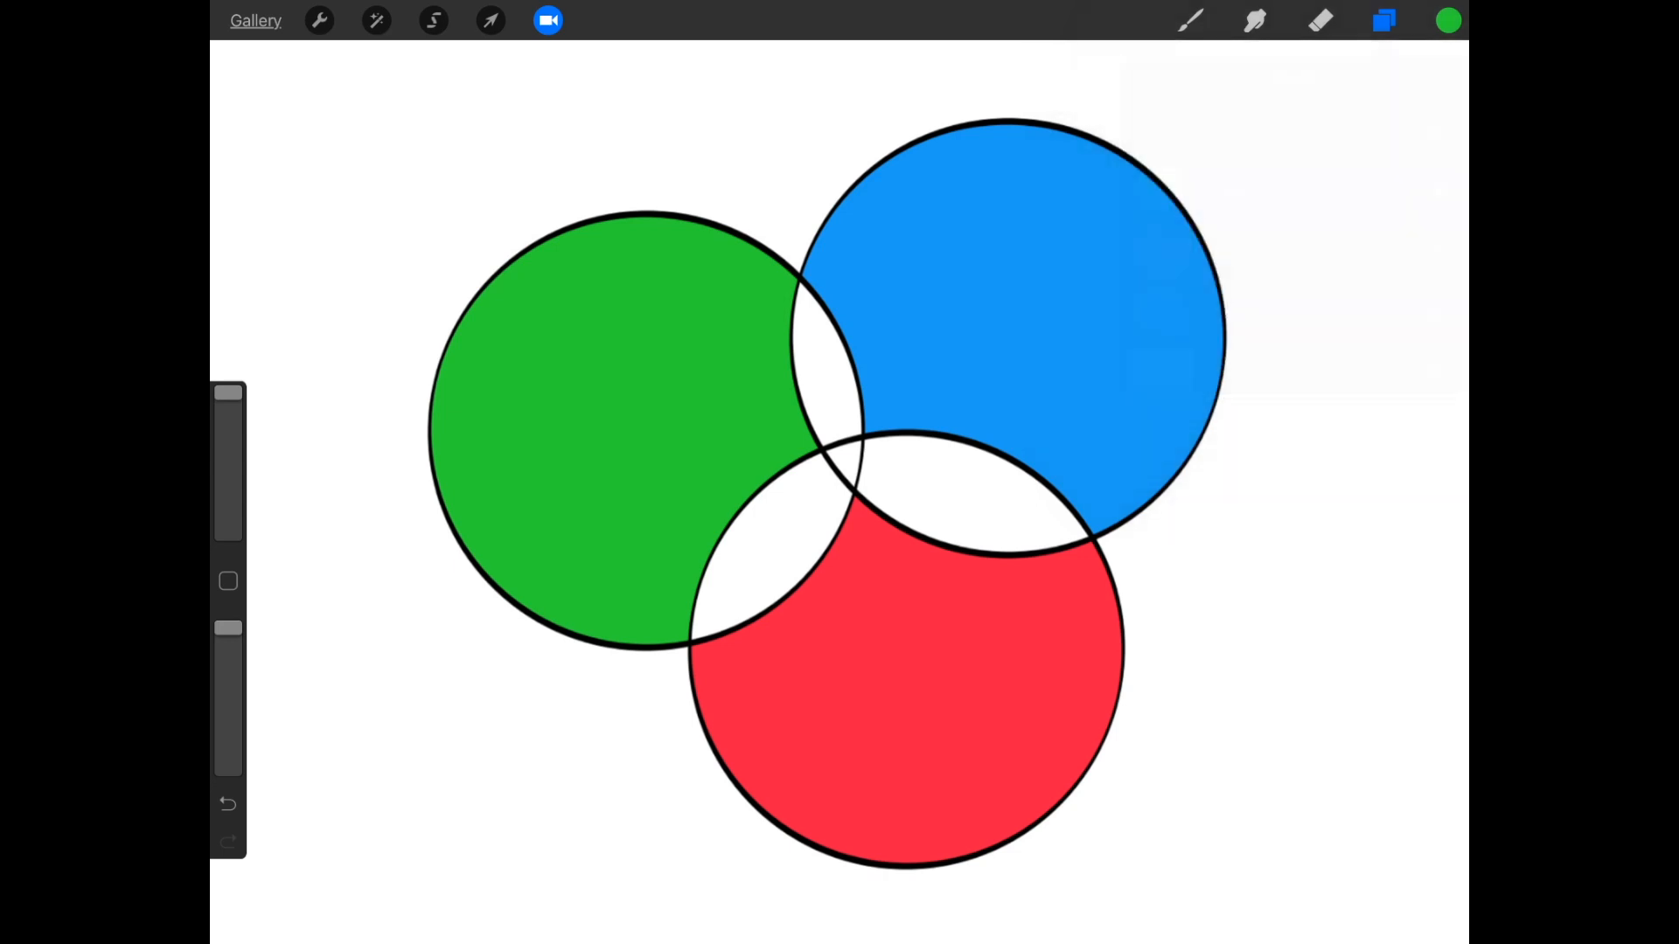